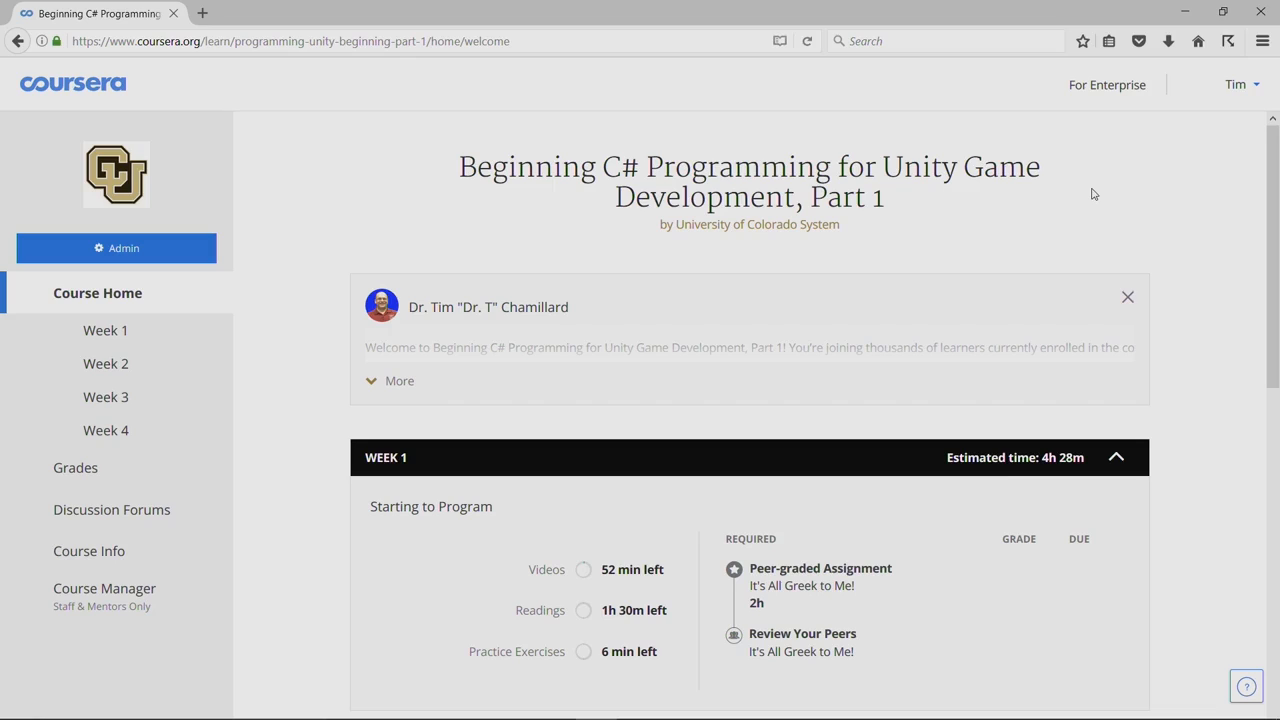
{"action": "mouse_move", "coordinate": [518, 232]}
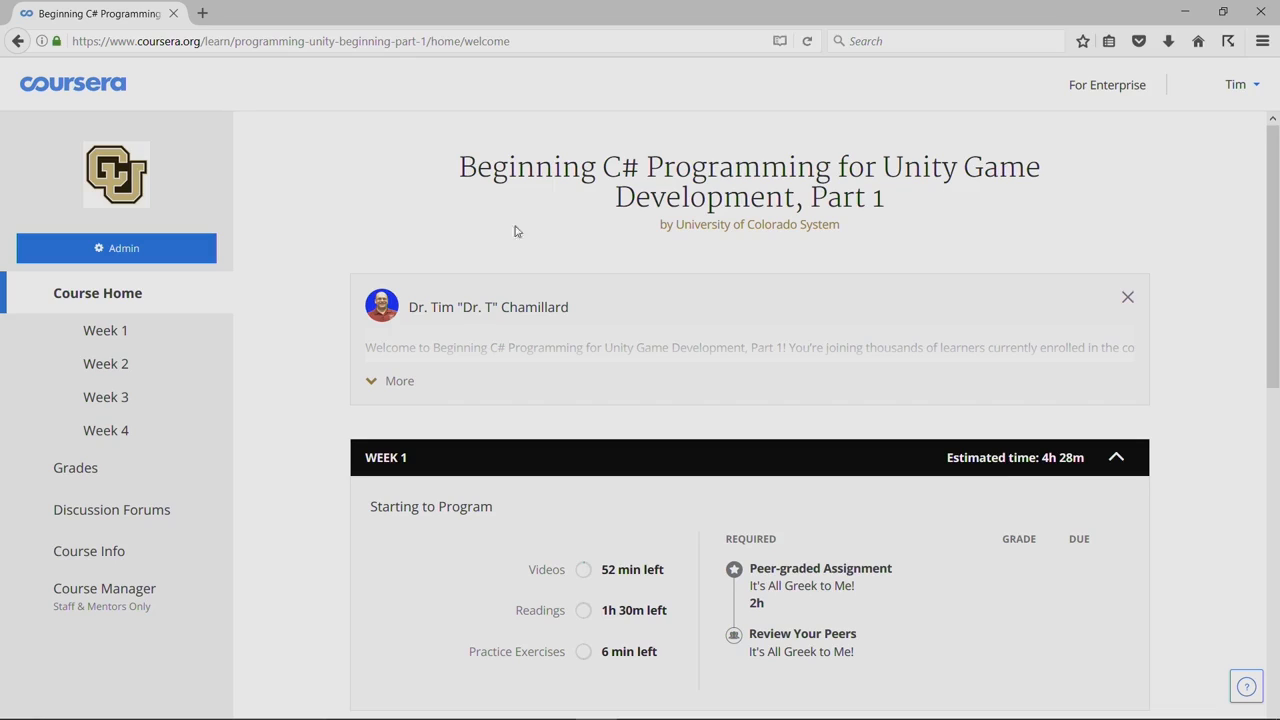
{"action": "mouse_move", "coordinate": [96, 330]}
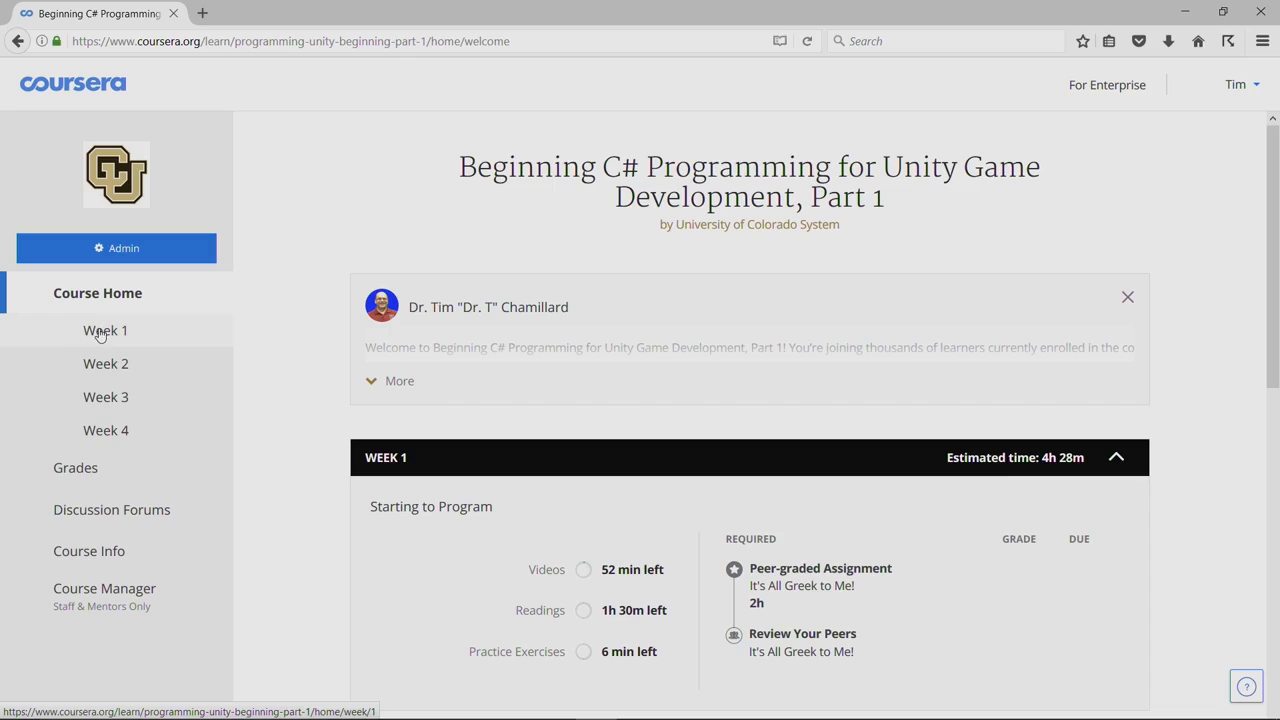
- Go to Week 1 and start the Picking Your Development Environment lecture video
{"action": "left_click", "coordinate": [104, 330]}
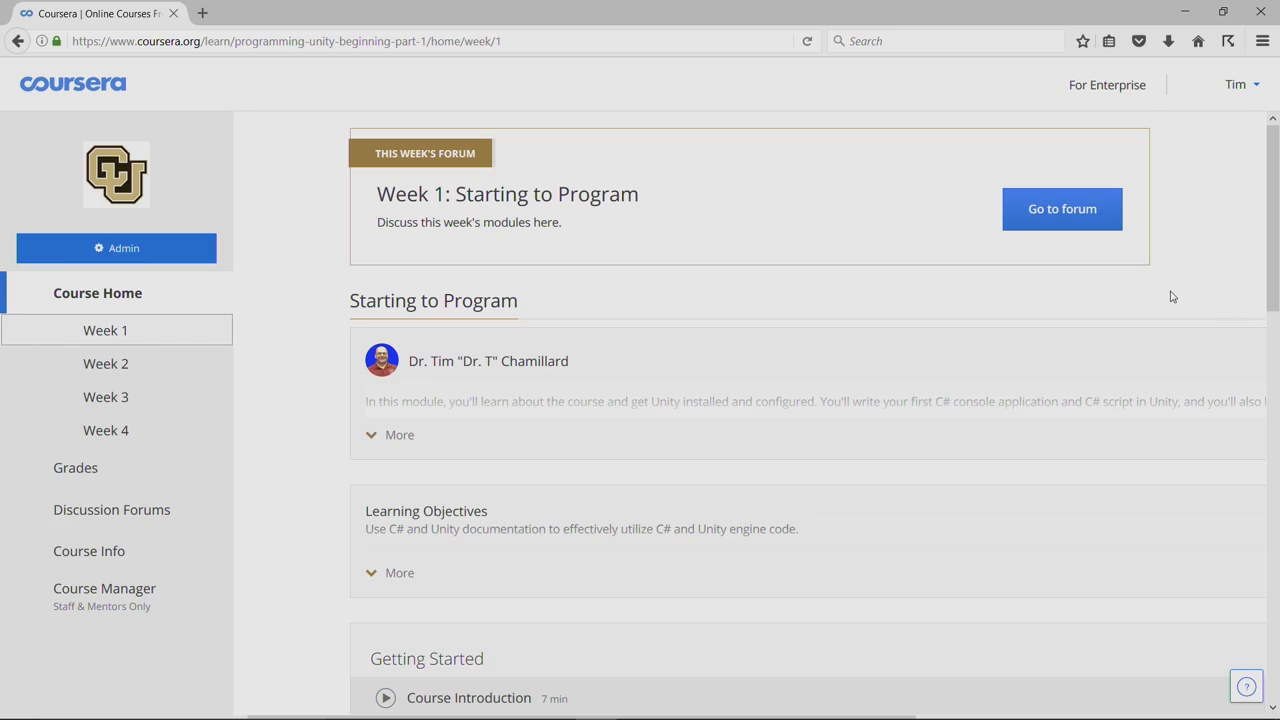
{"action": "scroll", "scroll_direction": "down", "scroll_amount": 3}
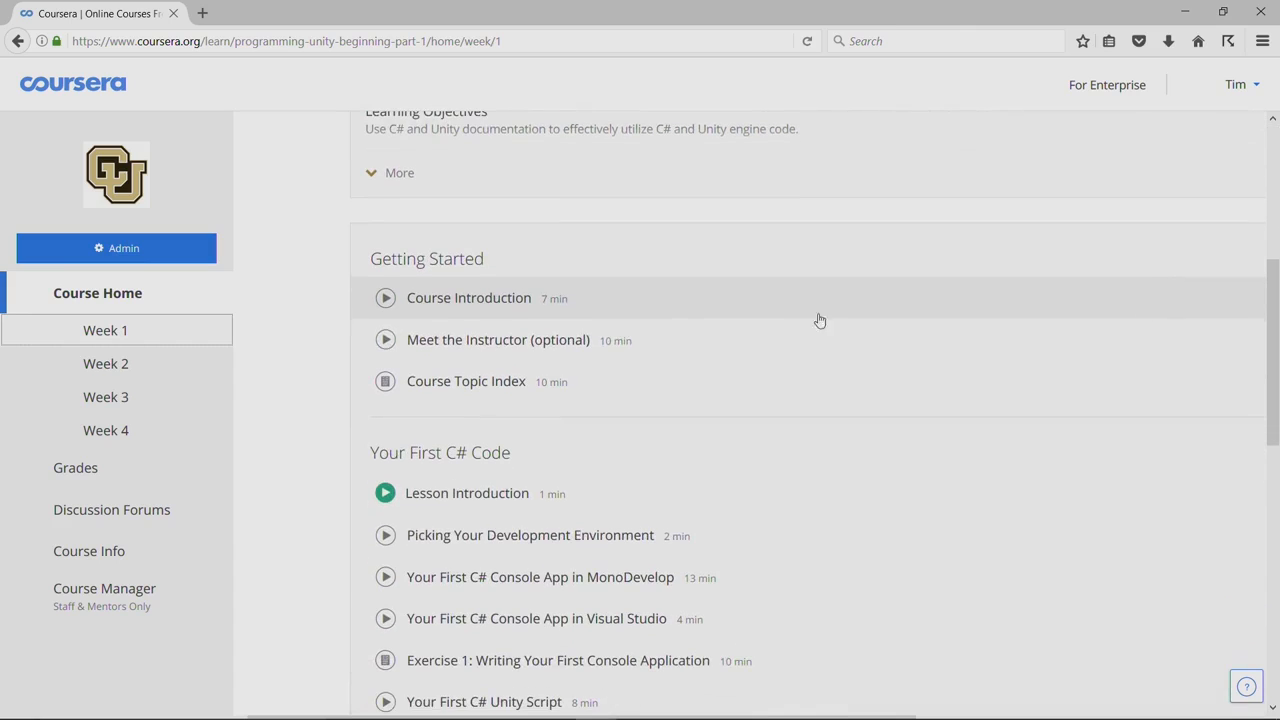
{"action": "scroll", "scroll_direction": "down", "scroll_amount": 3}
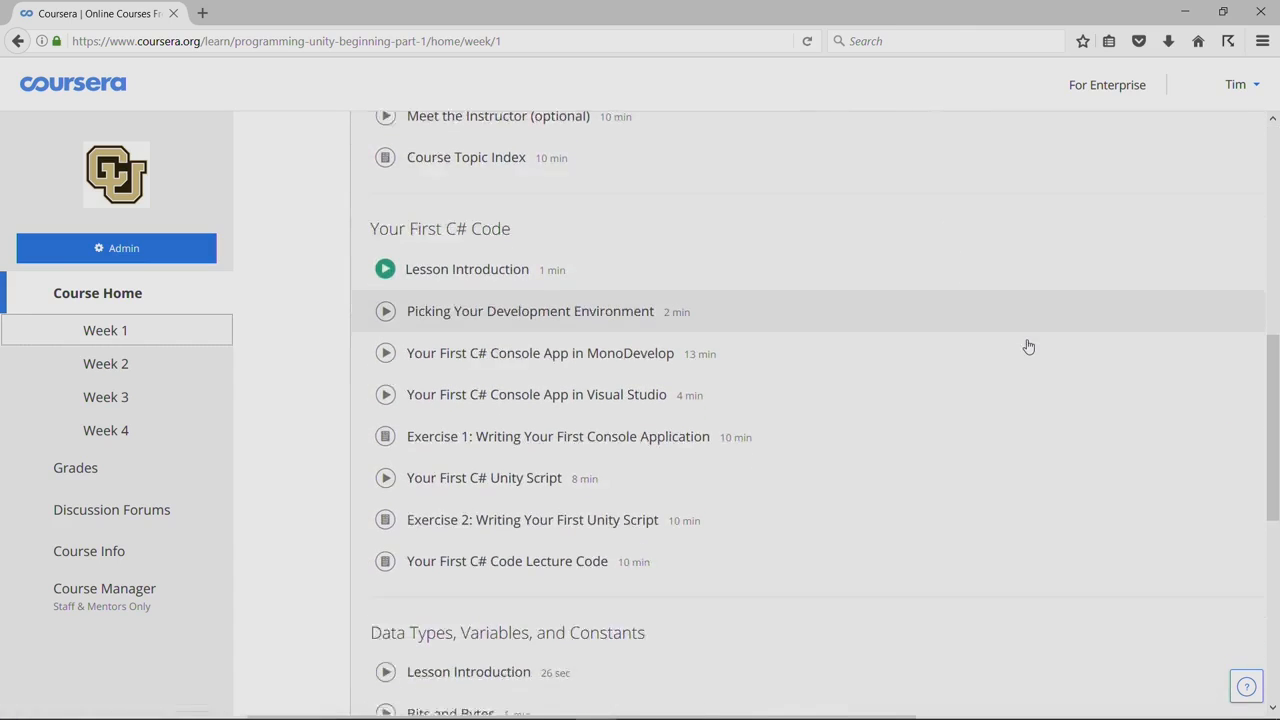
{"action": "scroll", "scroll_direction": "down", "scroll_amount": 3}
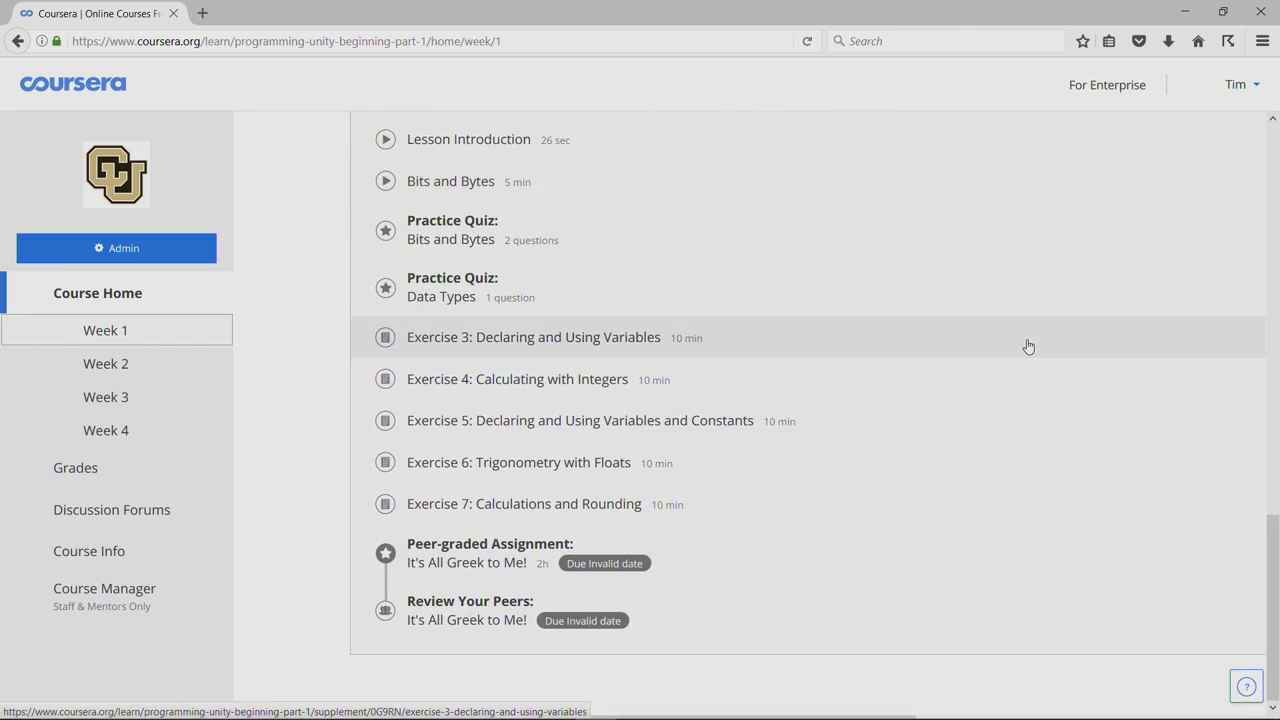
{"action": "mouse_move", "coordinate": [1272, 330]}
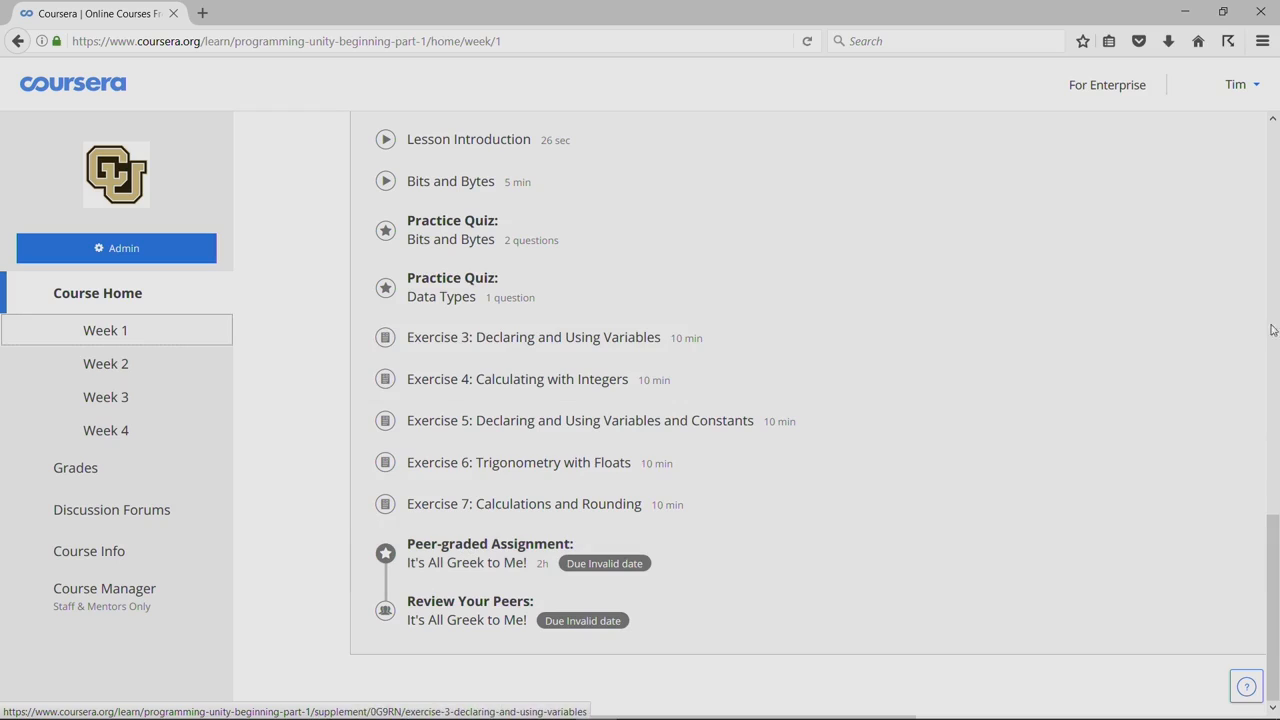
{"action": "mouse_move", "coordinate": [1124, 332]}
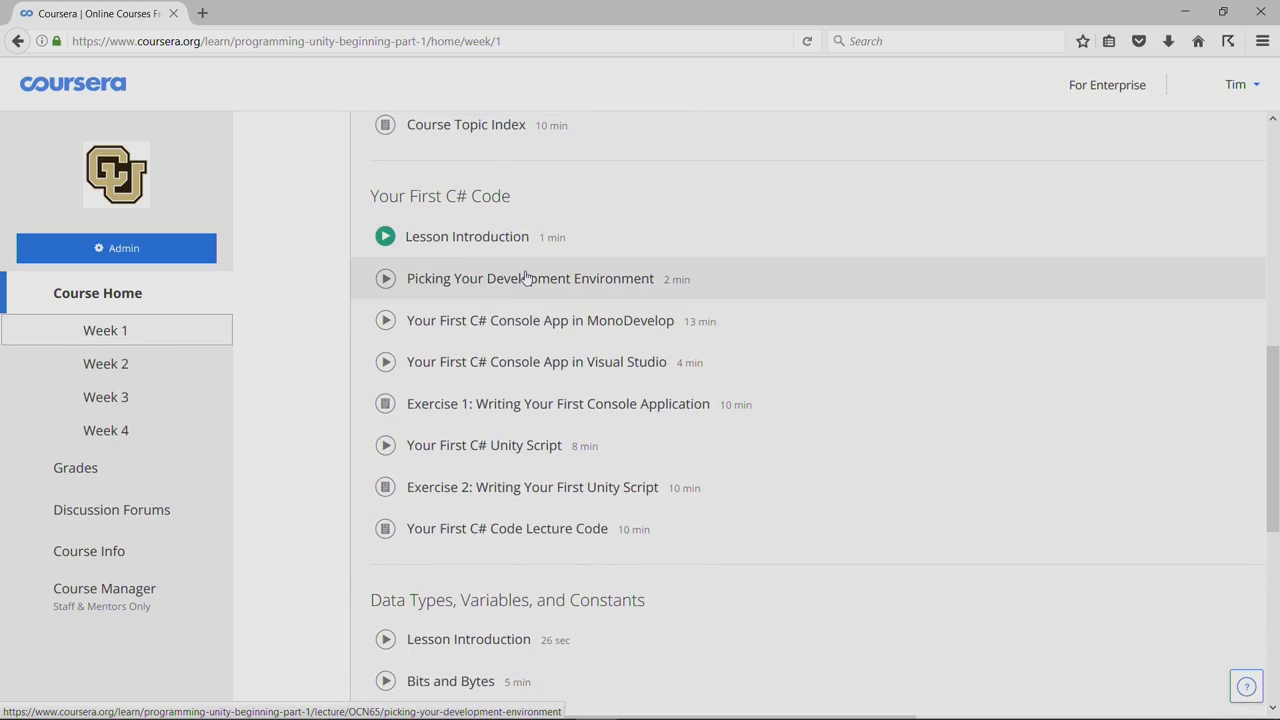
{"action": "left_click", "coordinate": [528, 278]}
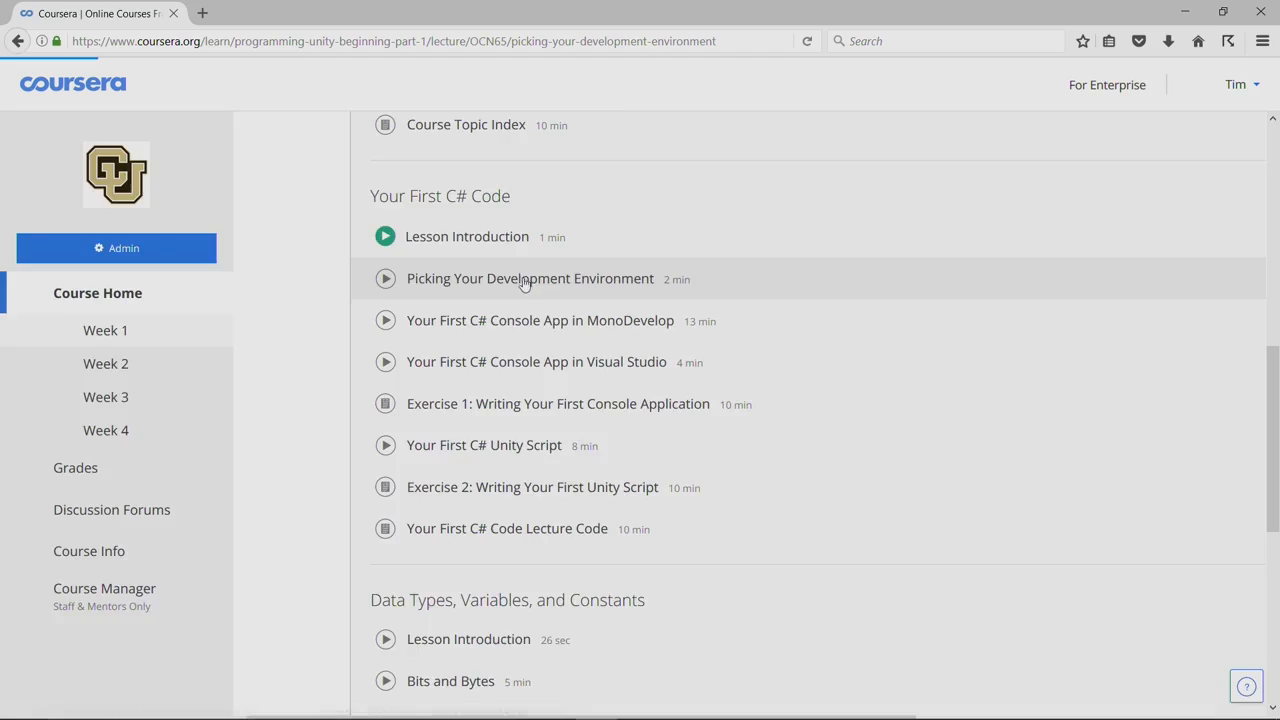
{"action": "left_click", "coordinate": [528, 278]}
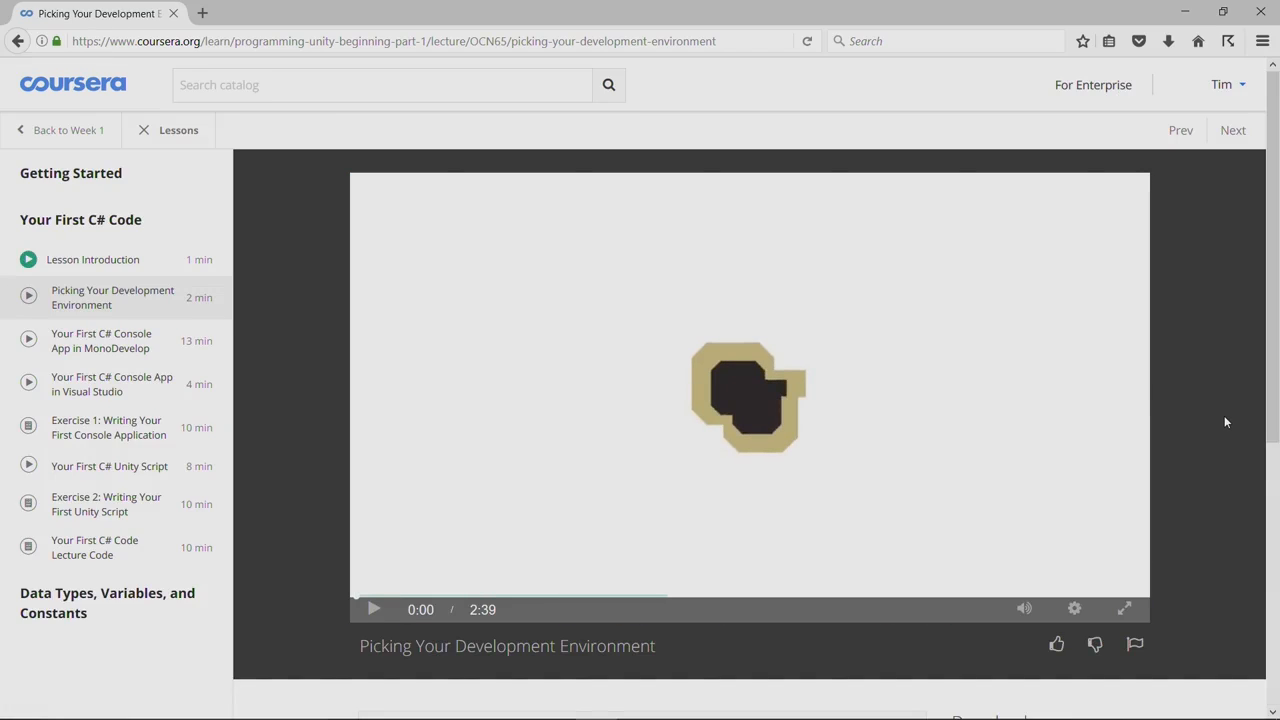
- Reveal the Downloads panel with the lecture video and three PDF handouts
{"action": "scroll", "scroll_direction": "down", "scroll_amount": 3}
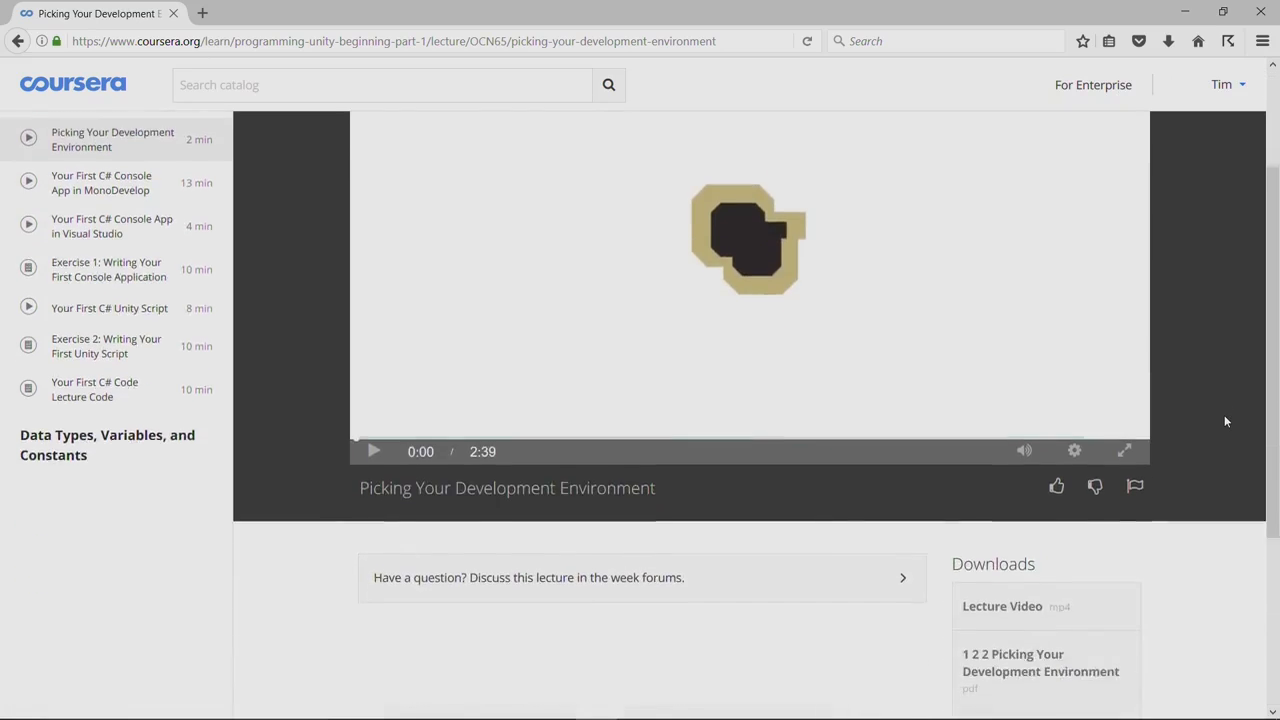
{"action": "scroll", "scroll_direction": "down", "scroll_amount": 3}
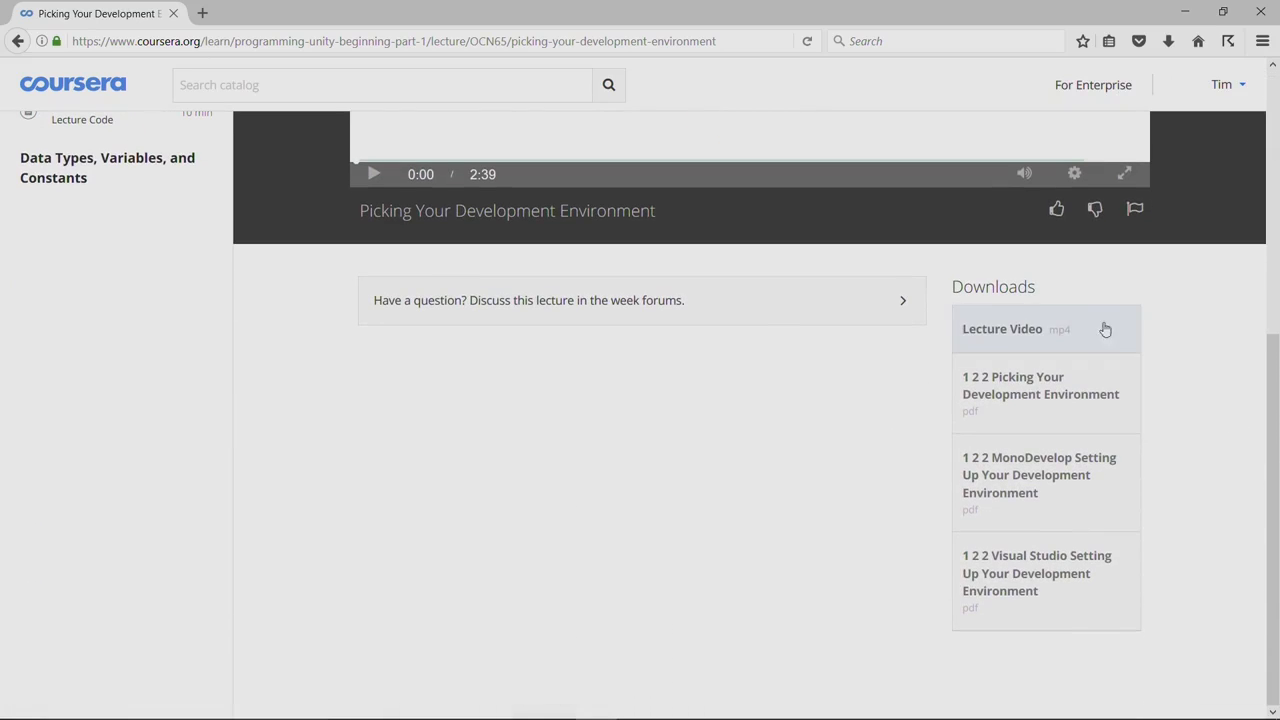
{"action": "mouse_move", "coordinate": [1124, 330]}
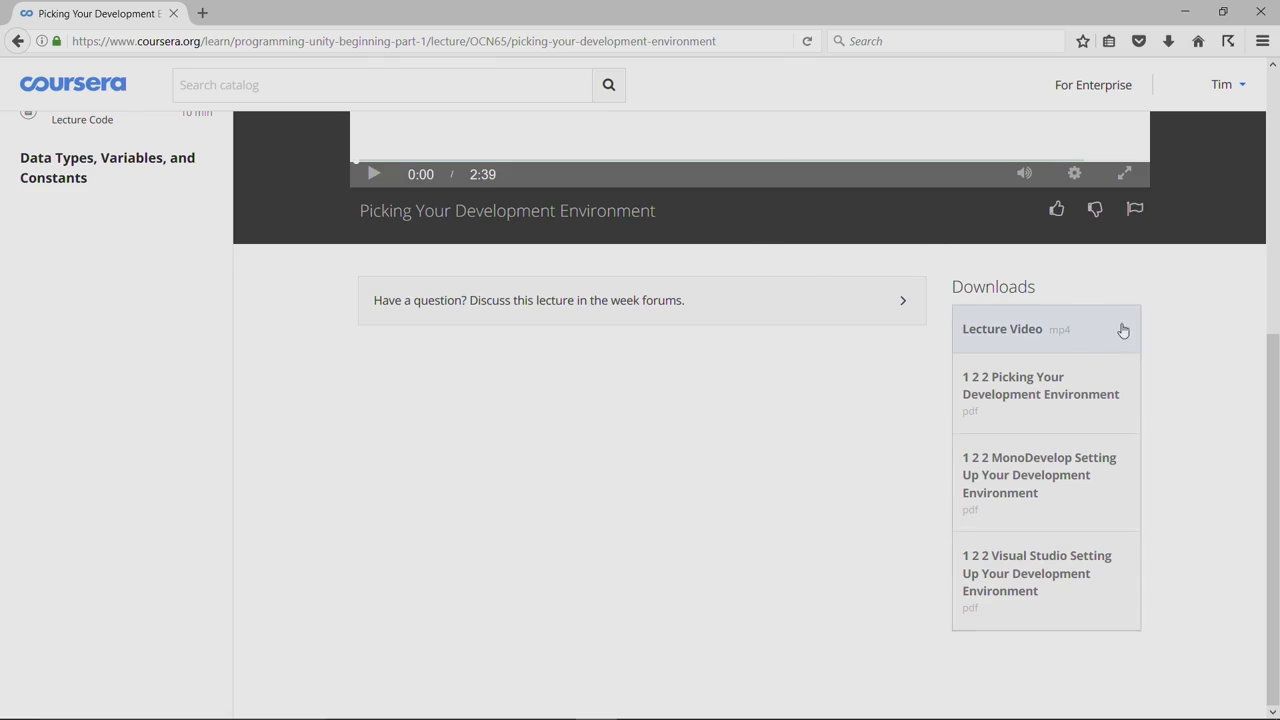
{"action": "mouse_move", "coordinate": [1024, 484]}
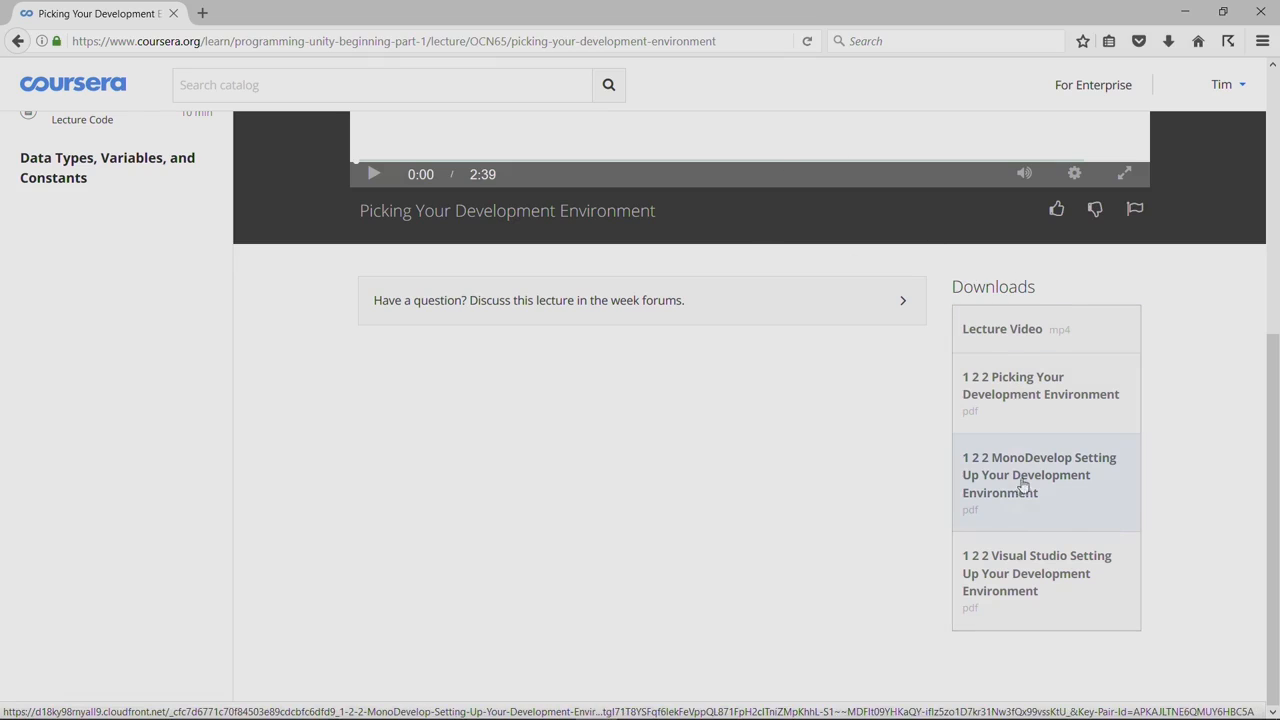
{"action": "mouse_move", "coordinate": [1040, 382]}
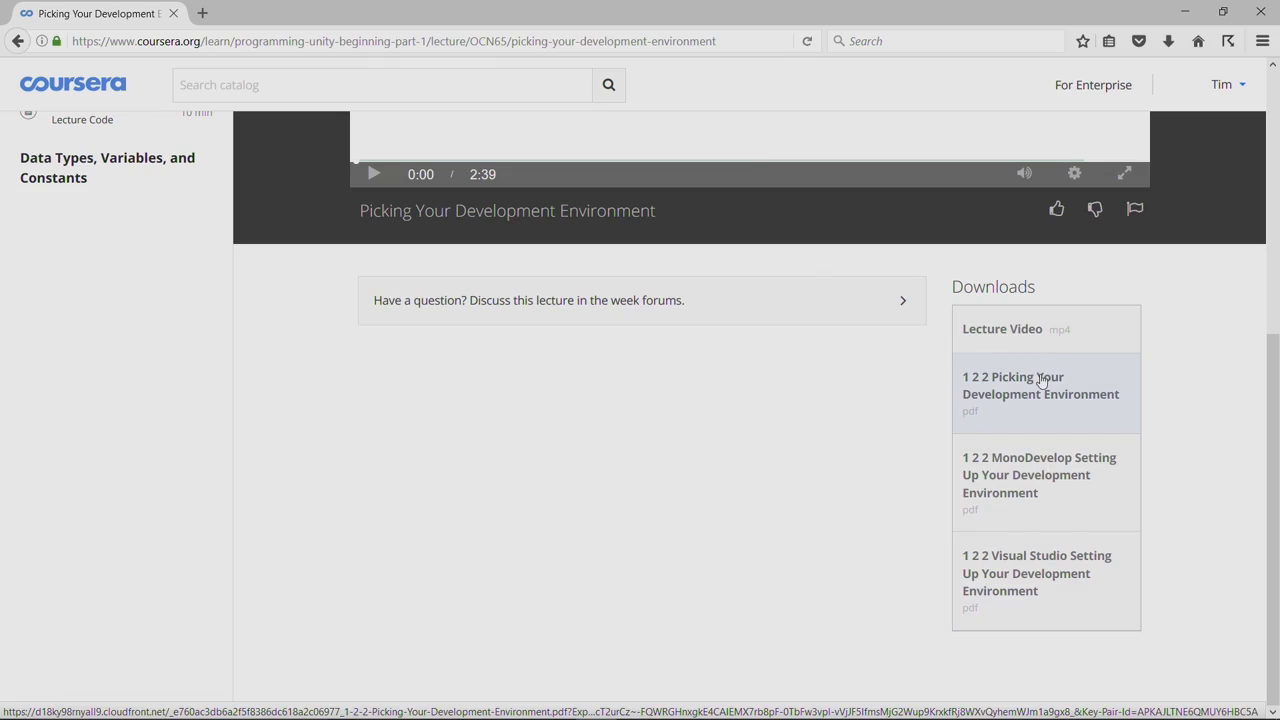
{"action": "mouse_move", "coordinate": [1020, 380]}
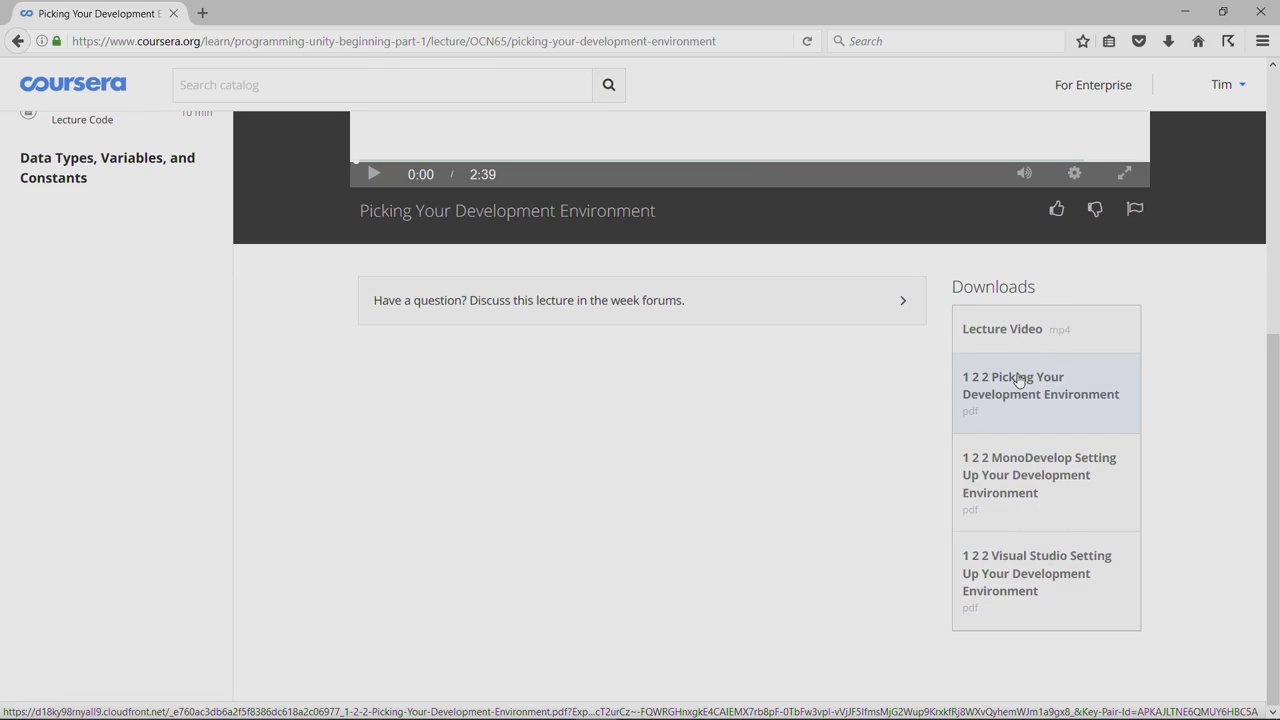
{"action": "mouse_move", "coordinate": [1050, 488]}
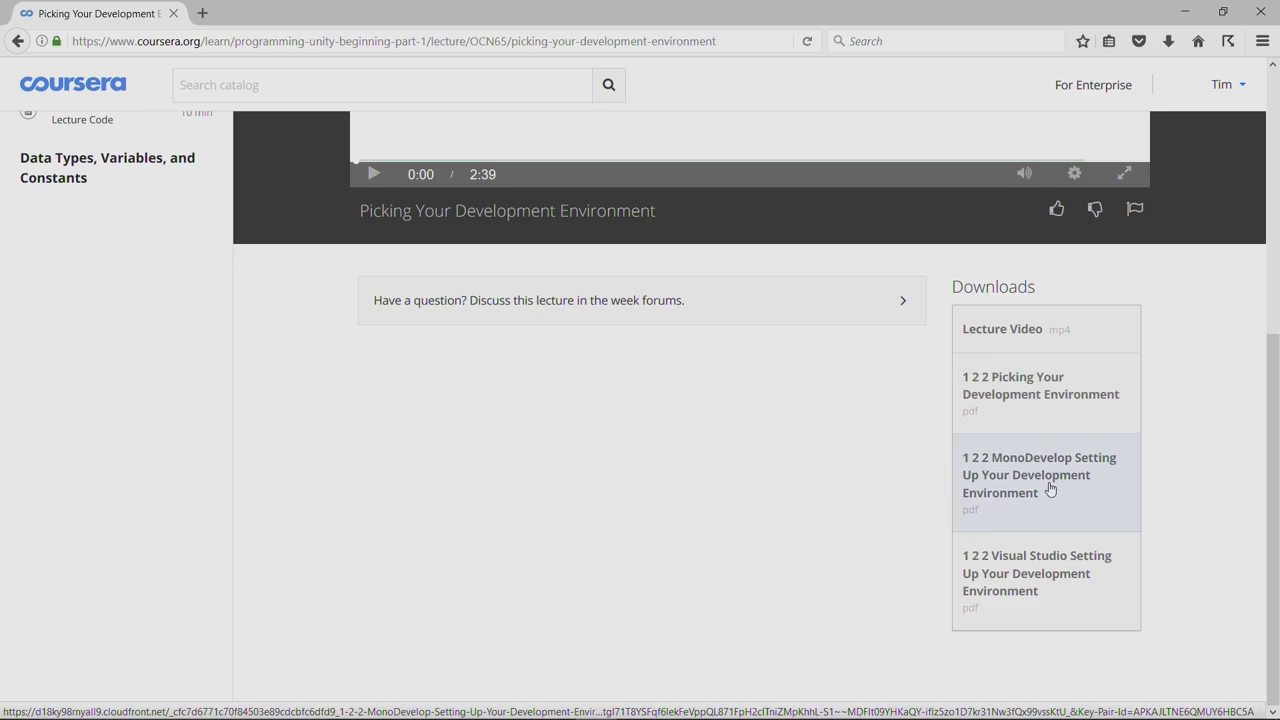
{"action": "mouse_move", "coordinate": [1032, 564]}
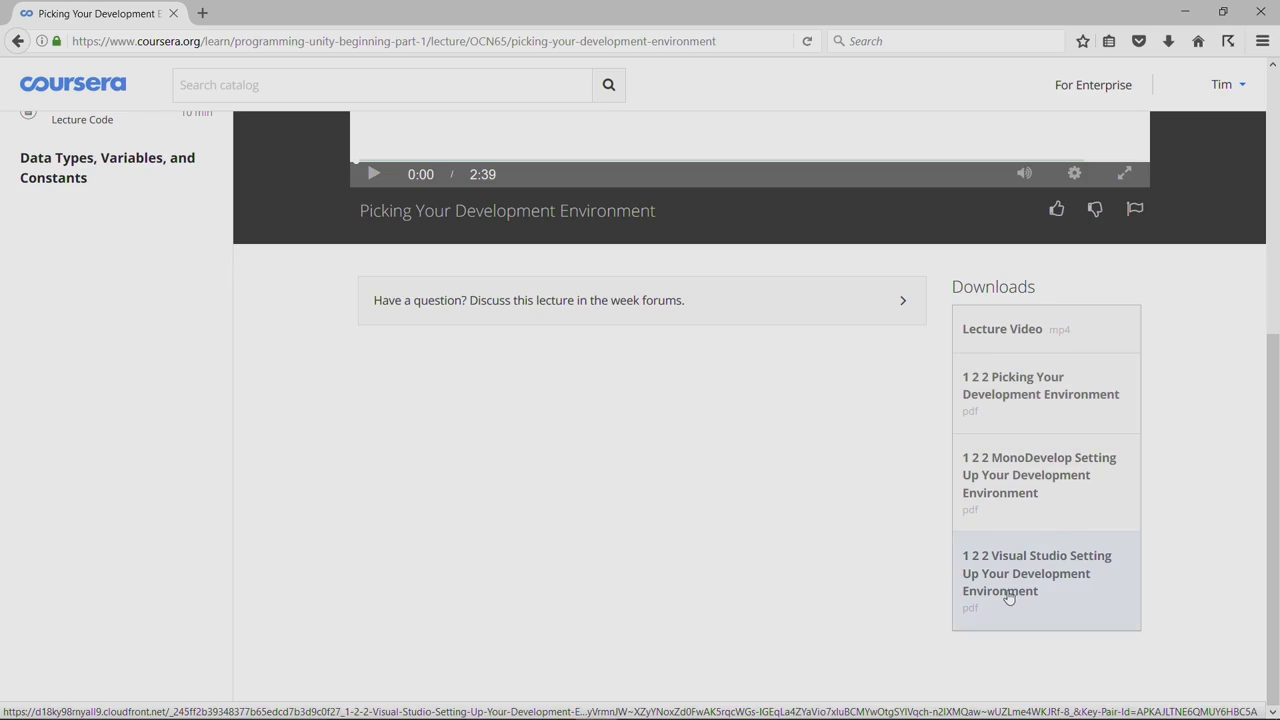
{"action": "mouse_move", "coordinate": [1036, 478]}
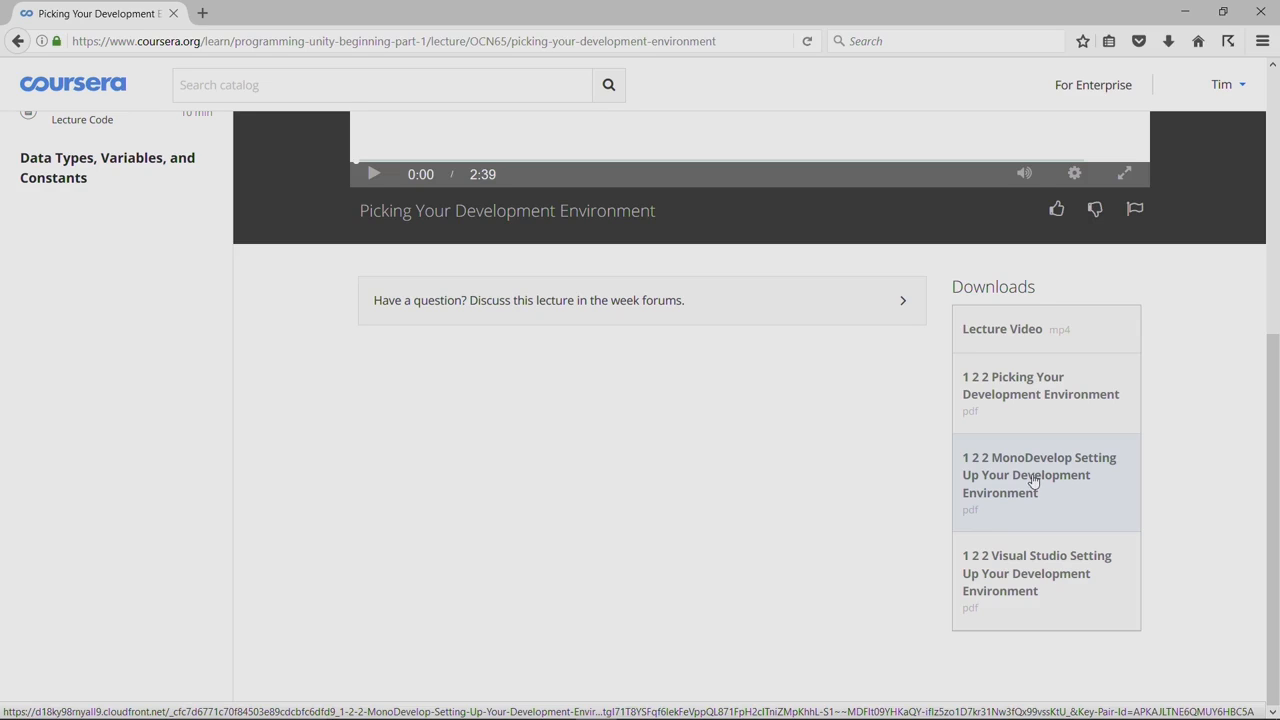
{"action": "mouse_move", "coordinate": [992, 476]}
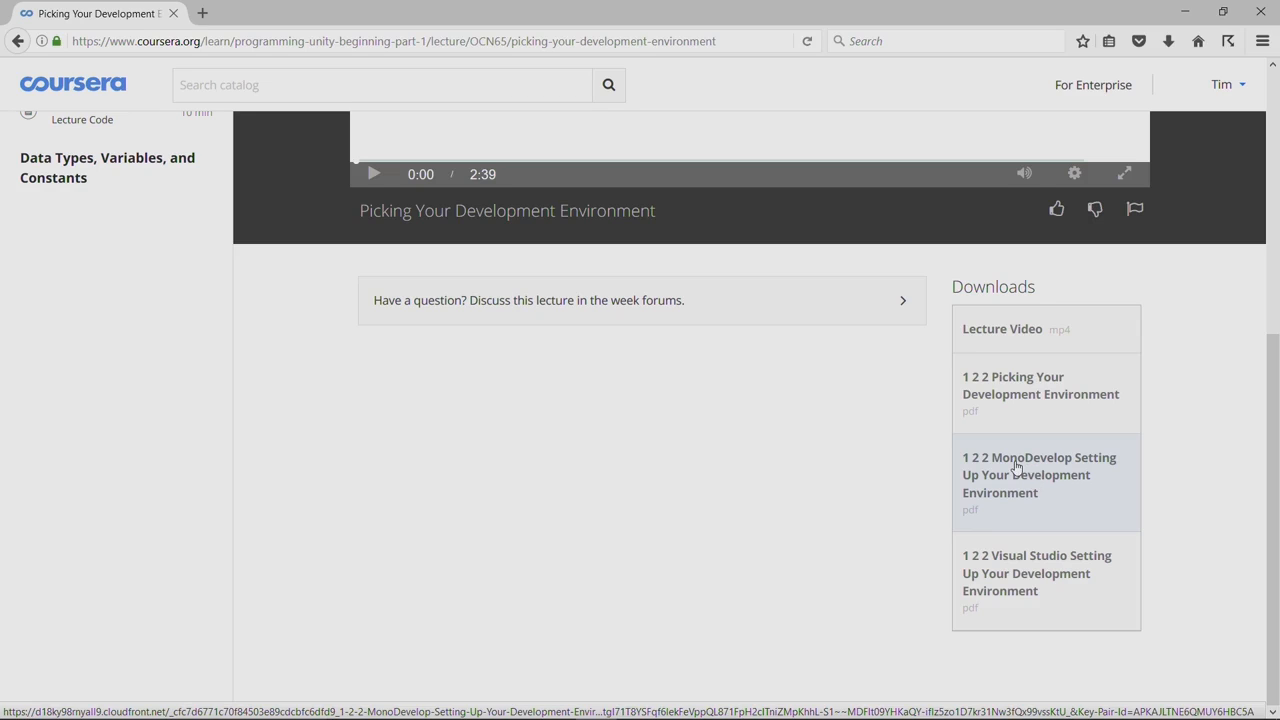
{"action": "mouse_move", "coordinate": [1028, 576]}
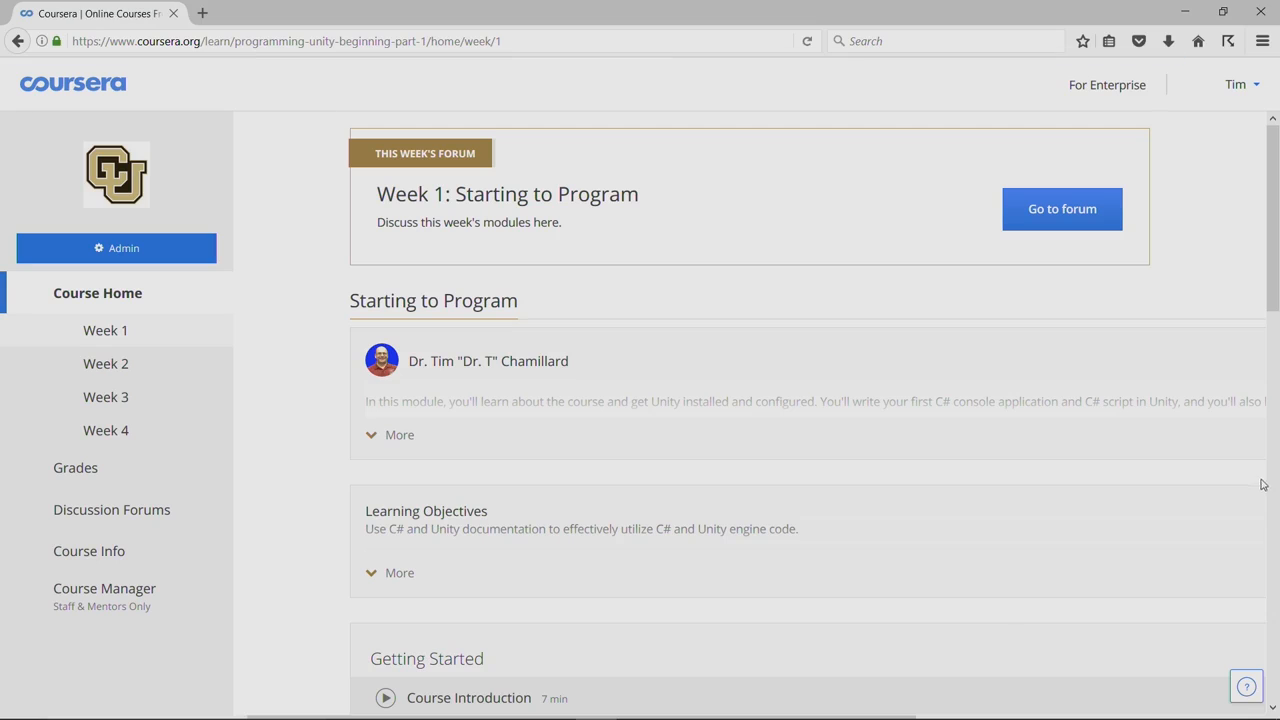
{"action": "mouse_move", "coordinate": [1088, 544]}
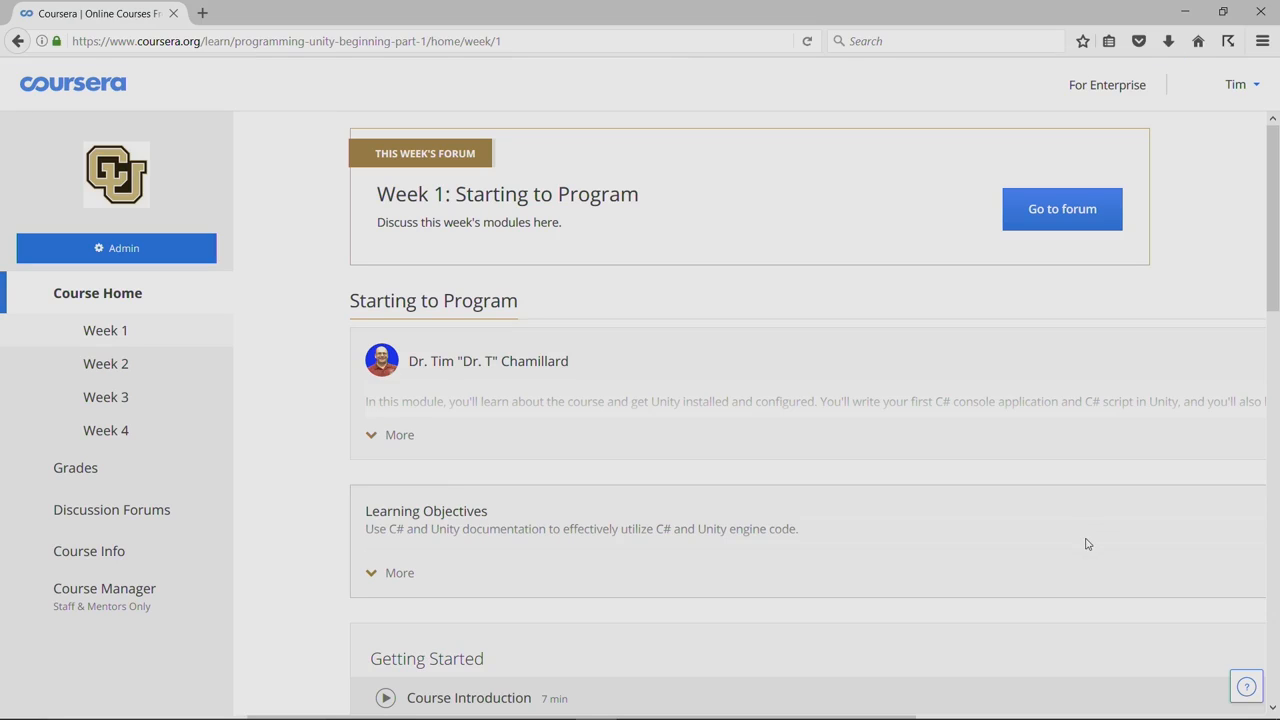
- Reveal the Your First C# Code lesson list with its lectures and exercises
{"action": "scroll", "scroll_direction": "down", "scroll_amount": 3}
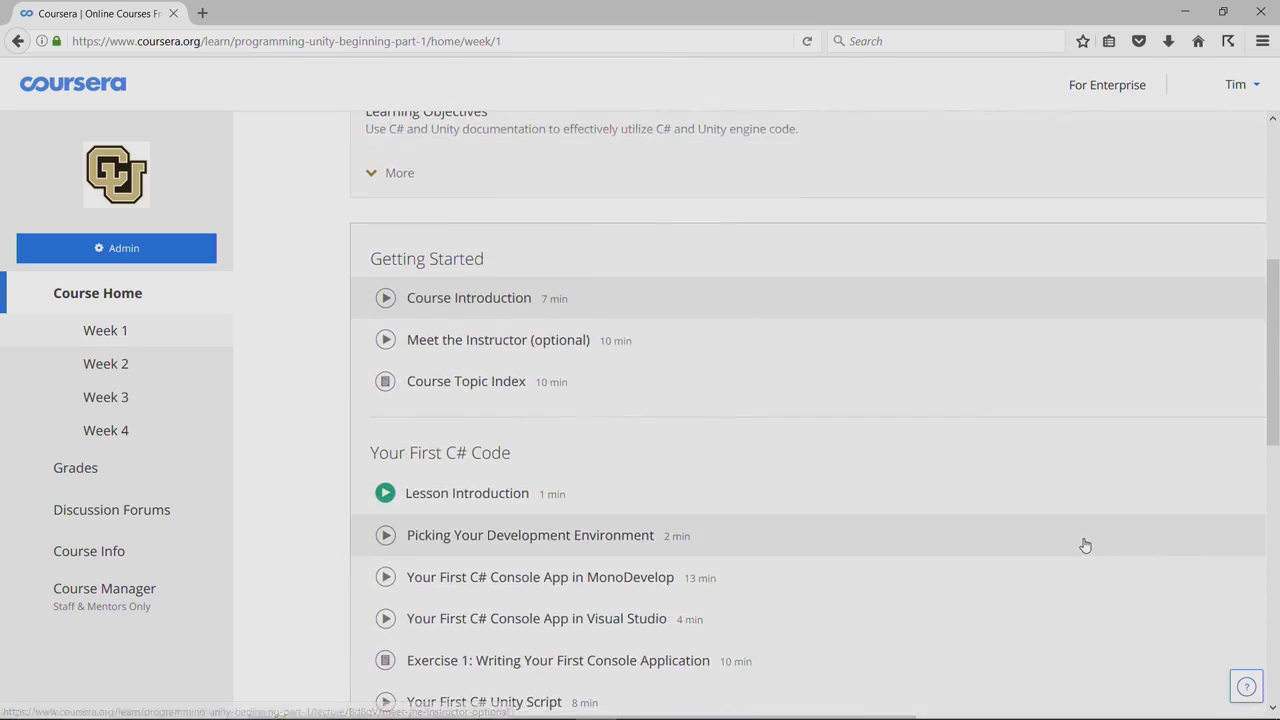
{"action": "scroll", "scroll_direction": "down", "scroll_amount": 3}
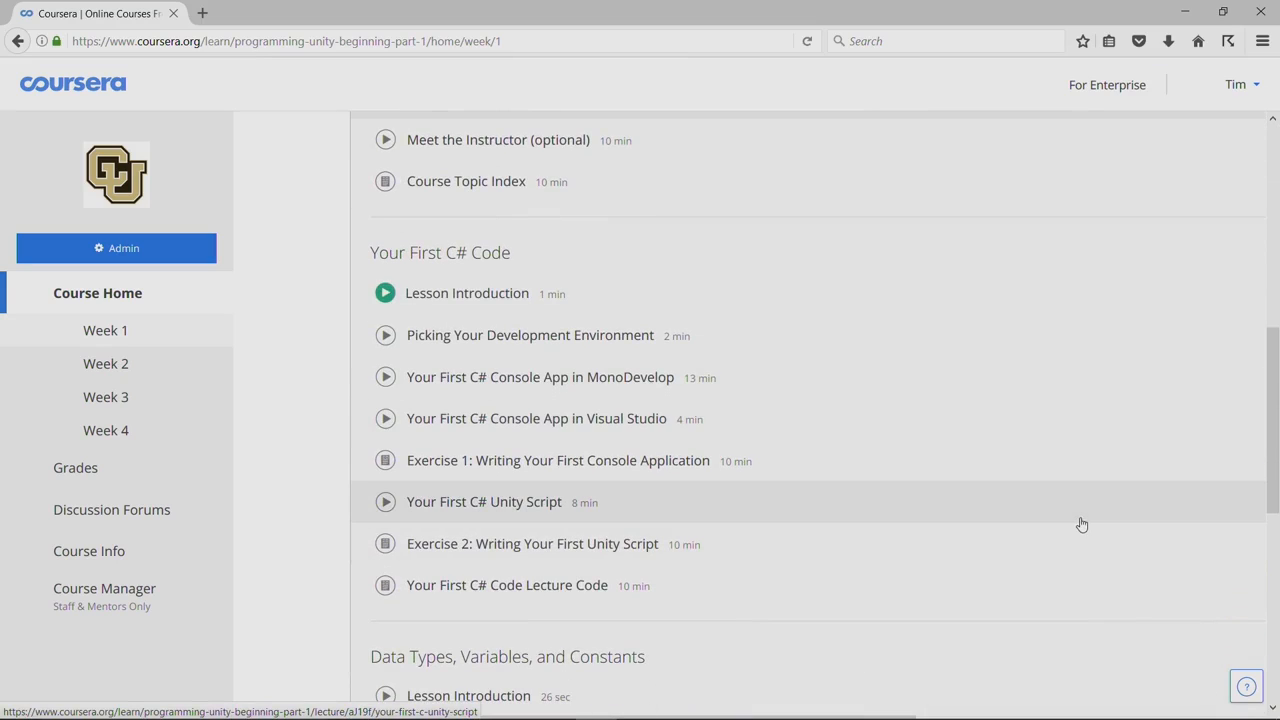
{"action": "mouse_move", "coordinate": [864, 490]}
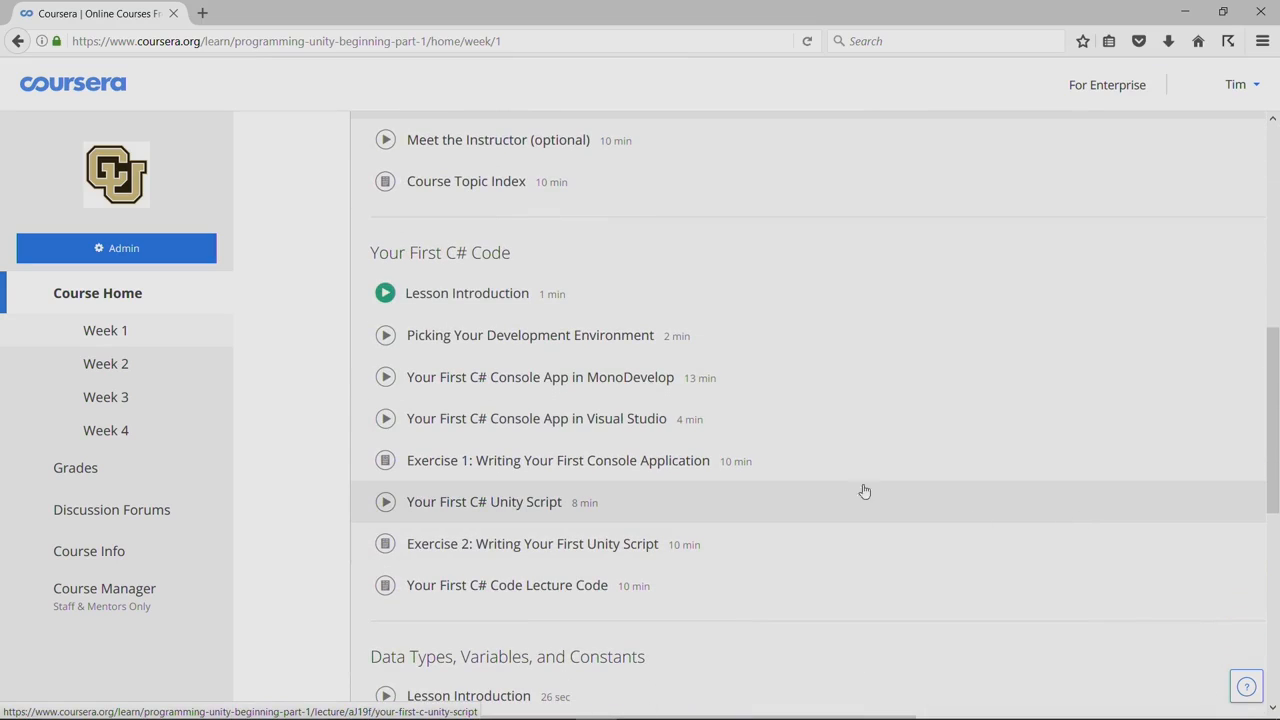
{"action": "mouse_move", "coordinate": [376, 252]}
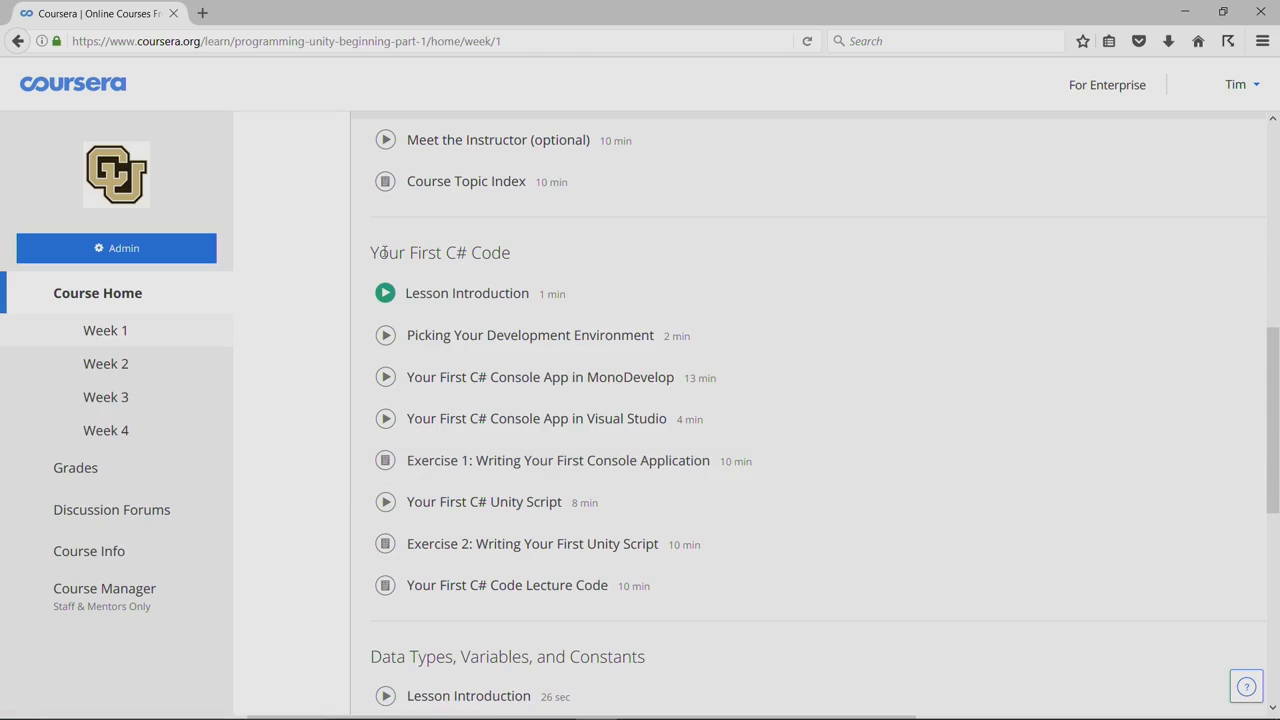
{"action": "mouse_move", "coordinate": [552, 256]}
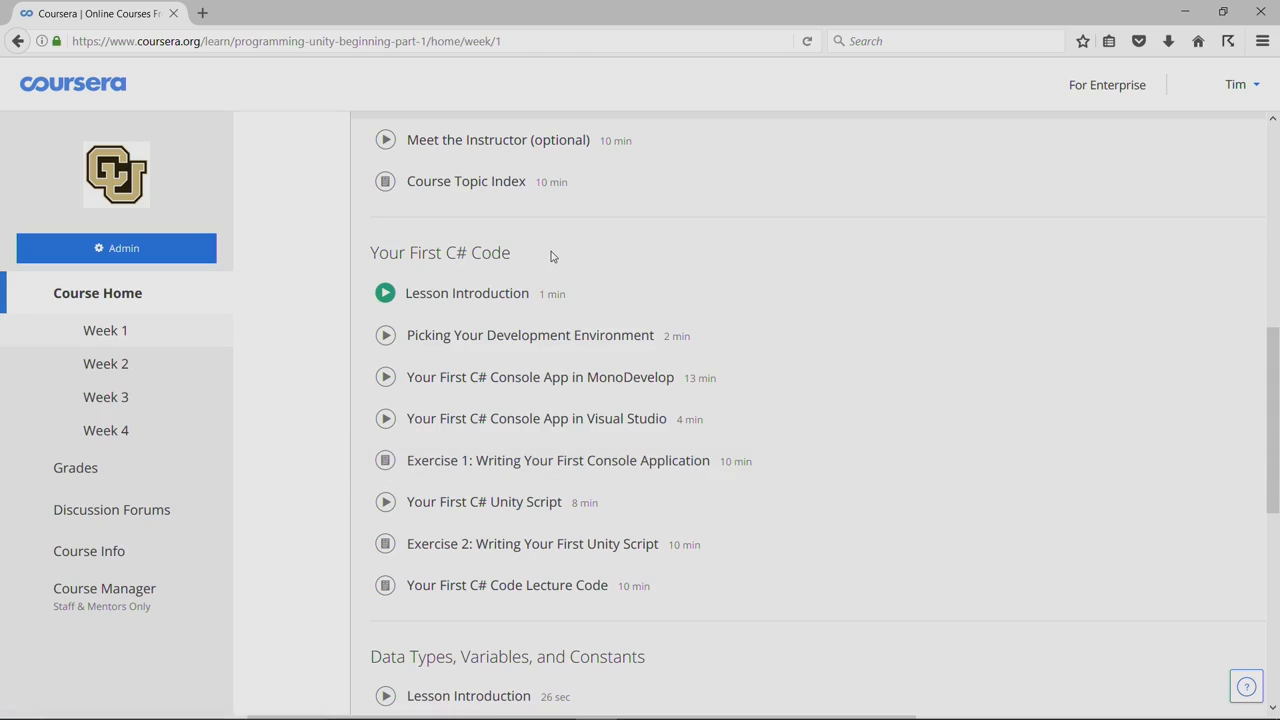
{"action": "mouse_move", "coordinate": [572, 588]}
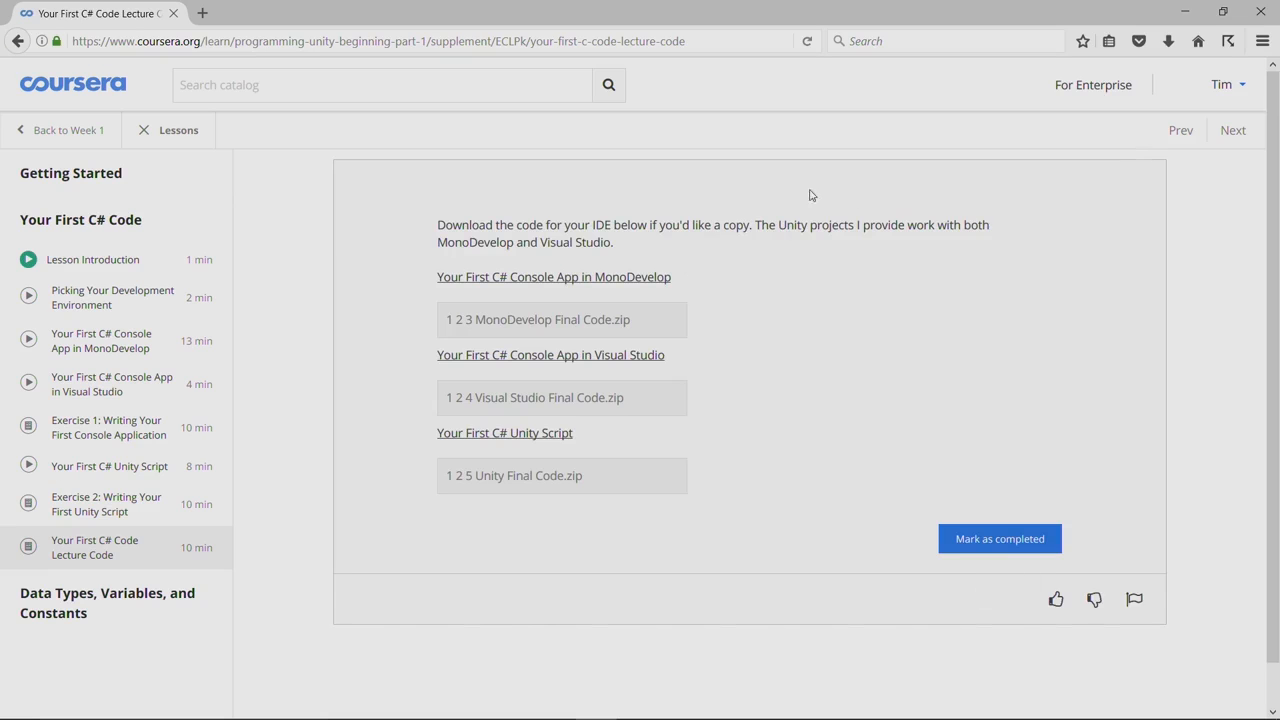
{"action": "mouse_move", "coordinate": [944, 300]}
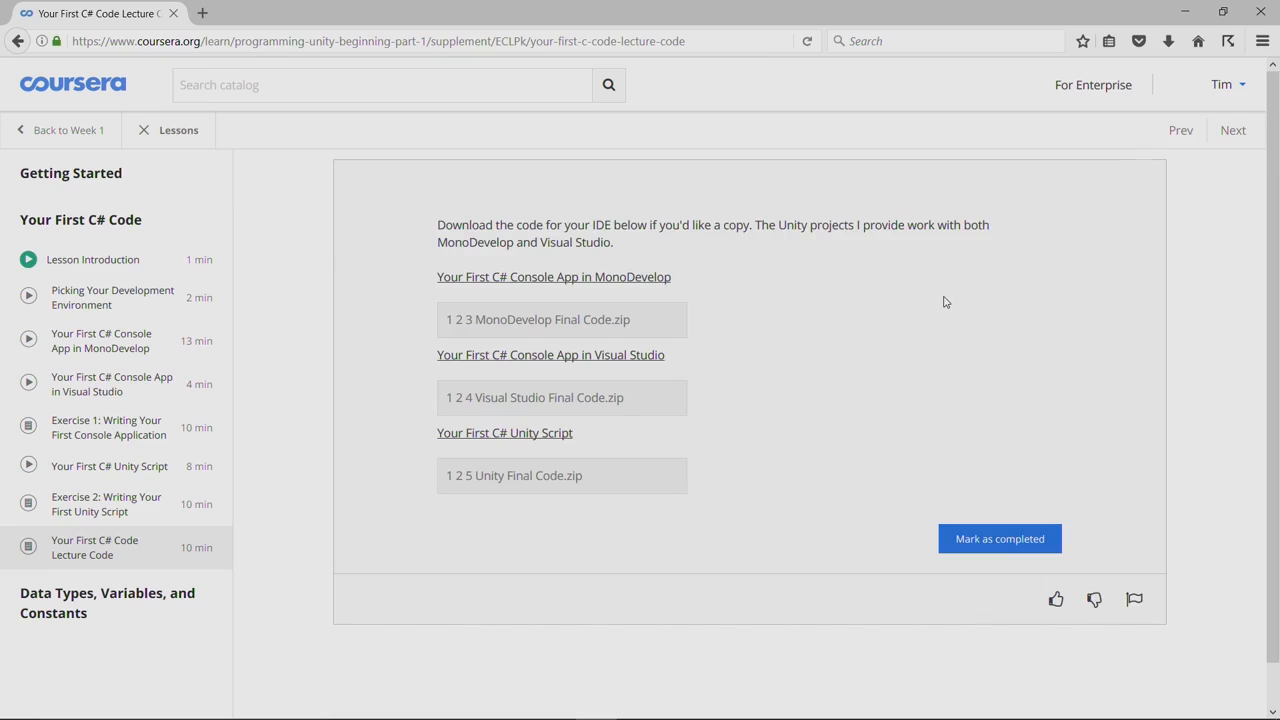
{"action": "mouse_move", "coordinate": [552, 320]}
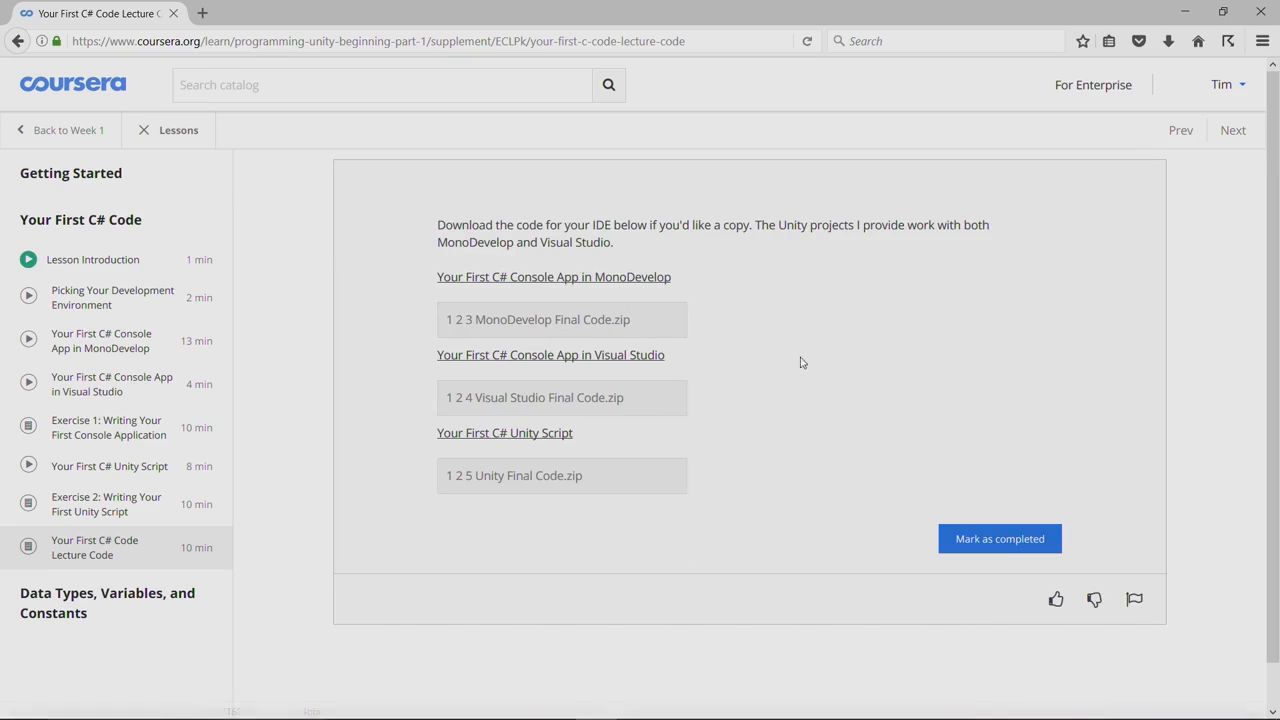
{"action": "mouse_move", "coordinate": [98, 180]}
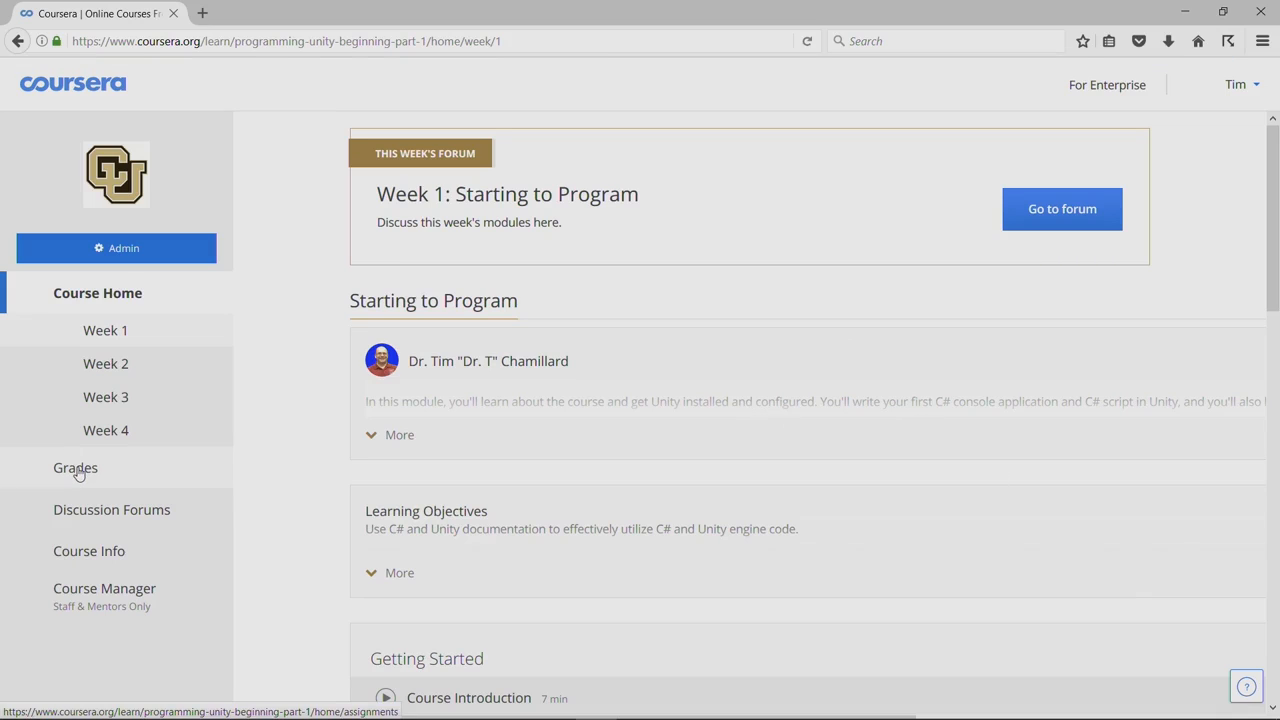
- View the Grades page (0/1 assignments passed), then go to Discussion Forums
{"action": "left_click", "coordinate": [72, 468]}
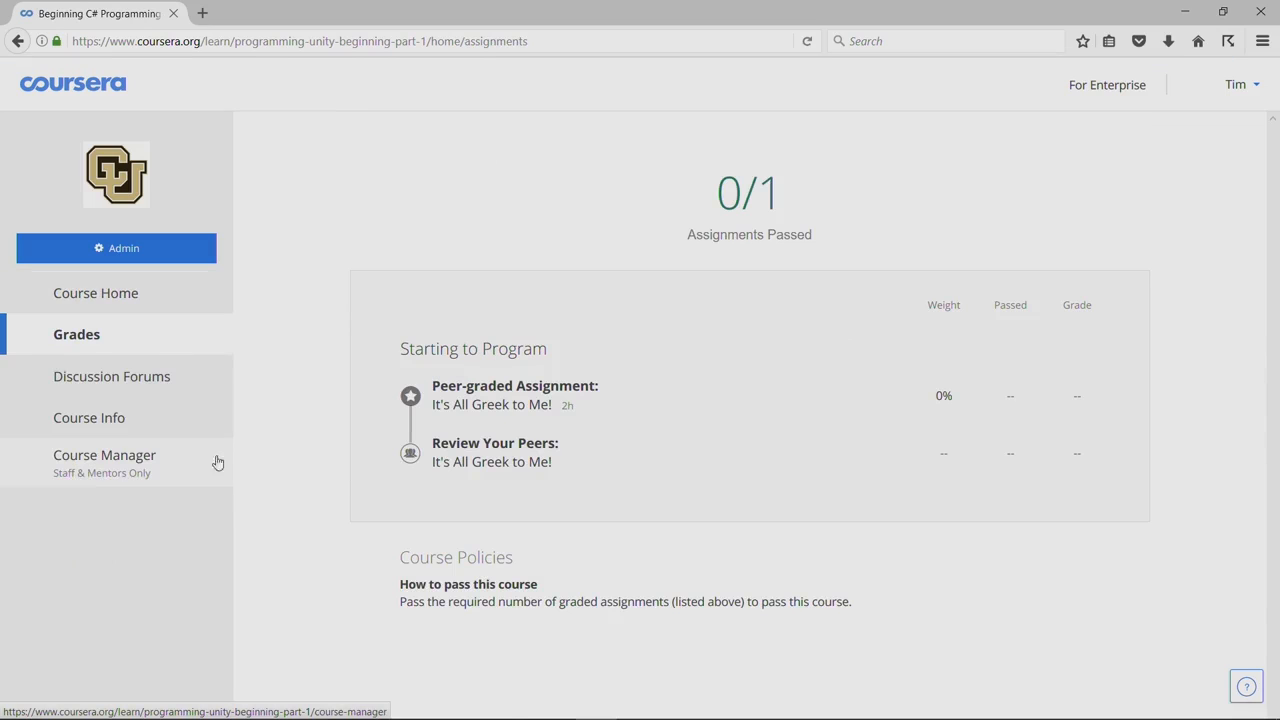
{"action": "mouse_move", "coordinate": [432, 292]}
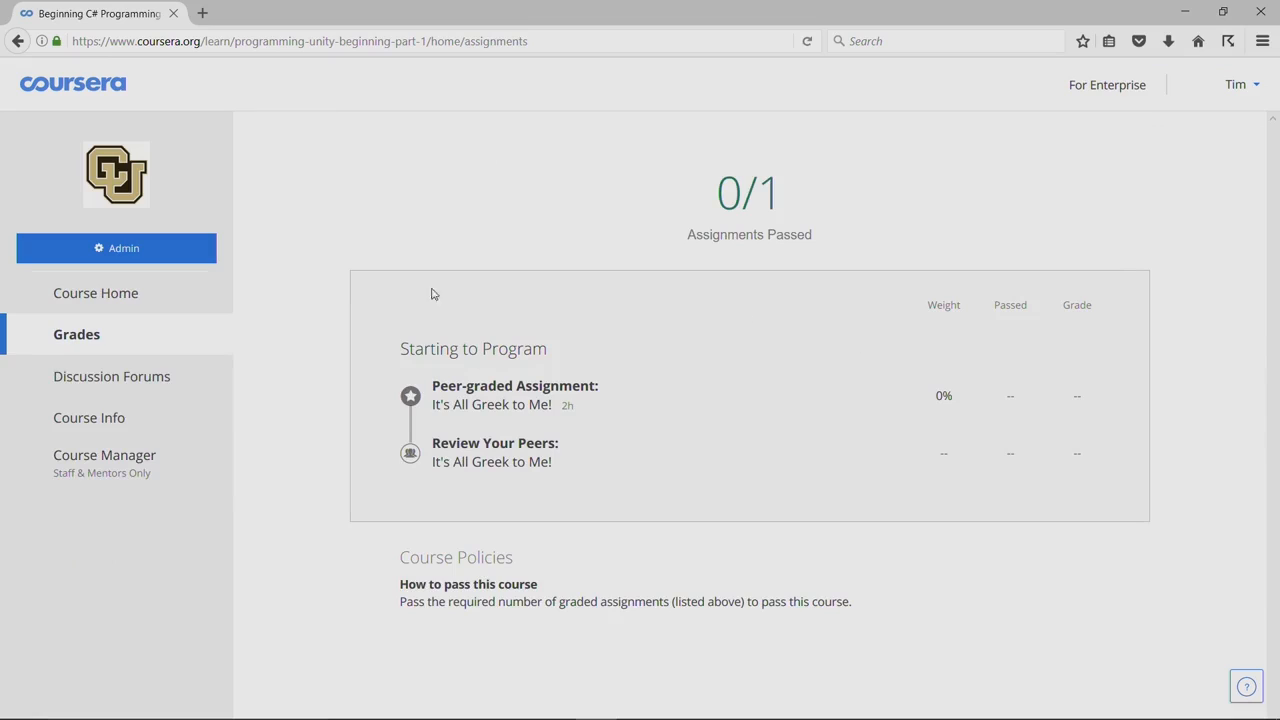
{"action": "mouse_move", "coordinate": [268, 376]}
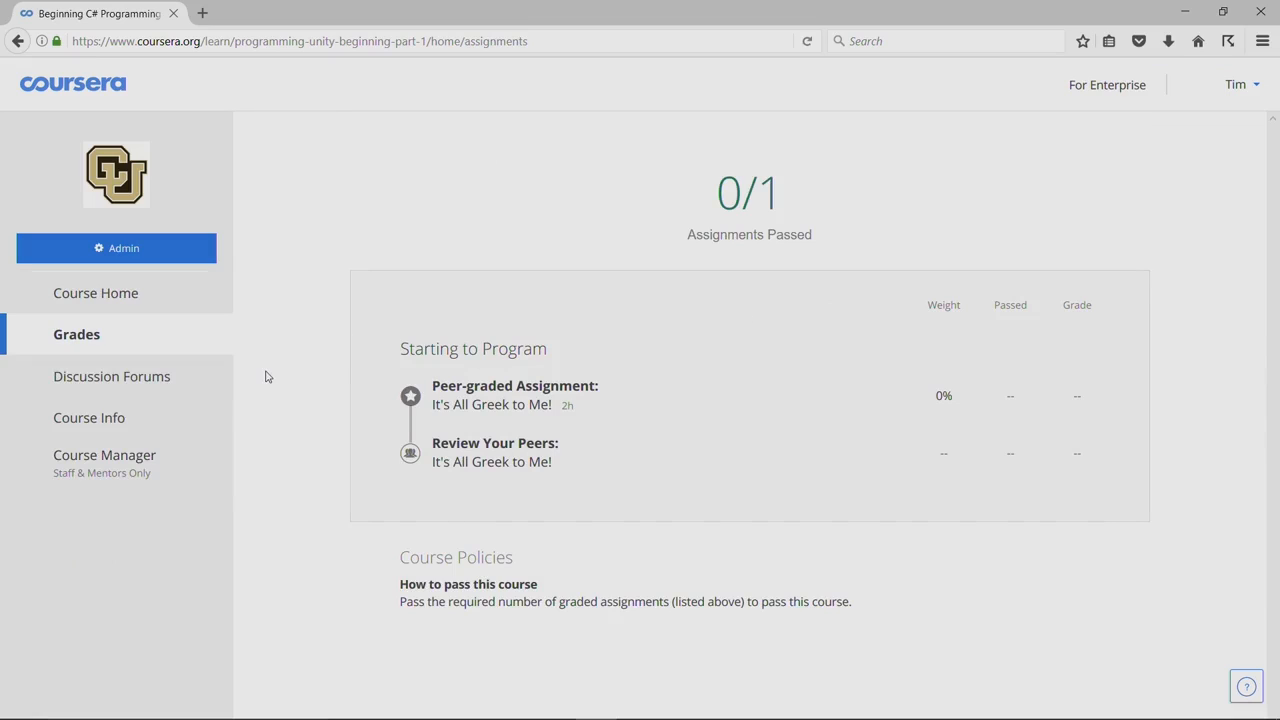
{"action": "mouse_move", "coordinate": [118, 382]}
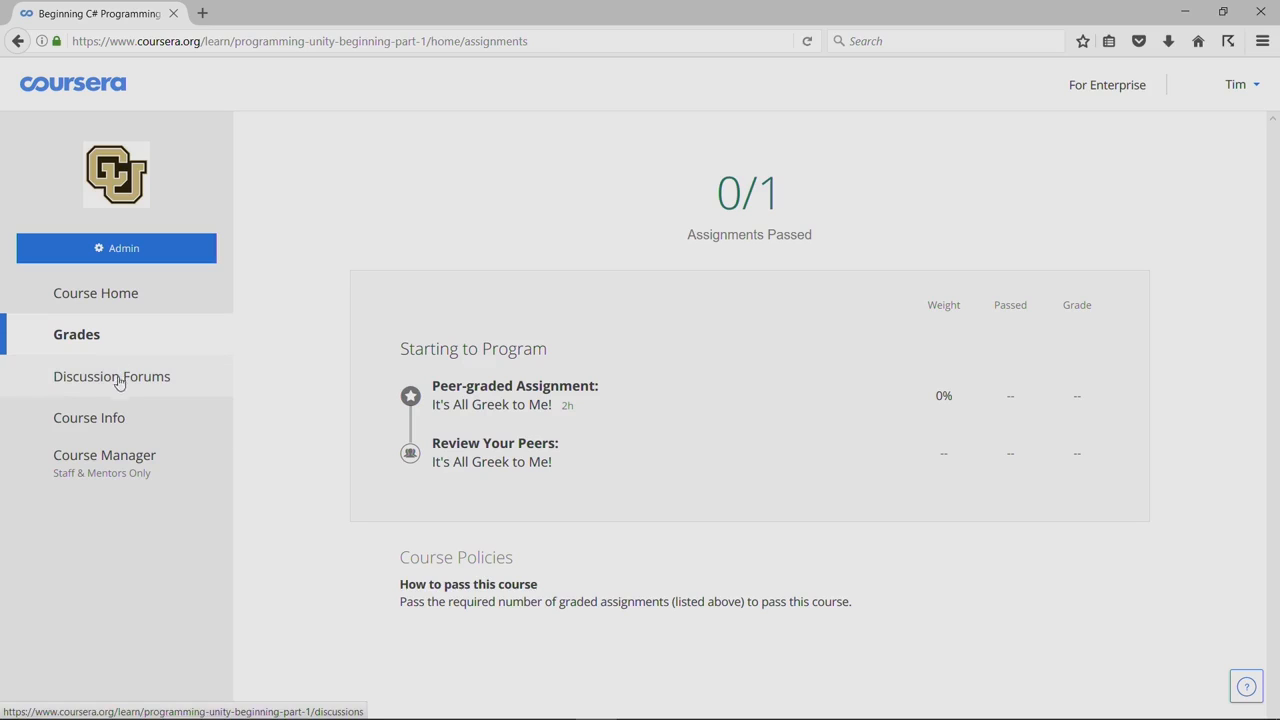
{"action": "left_click", "coordinate": [112, 376]}
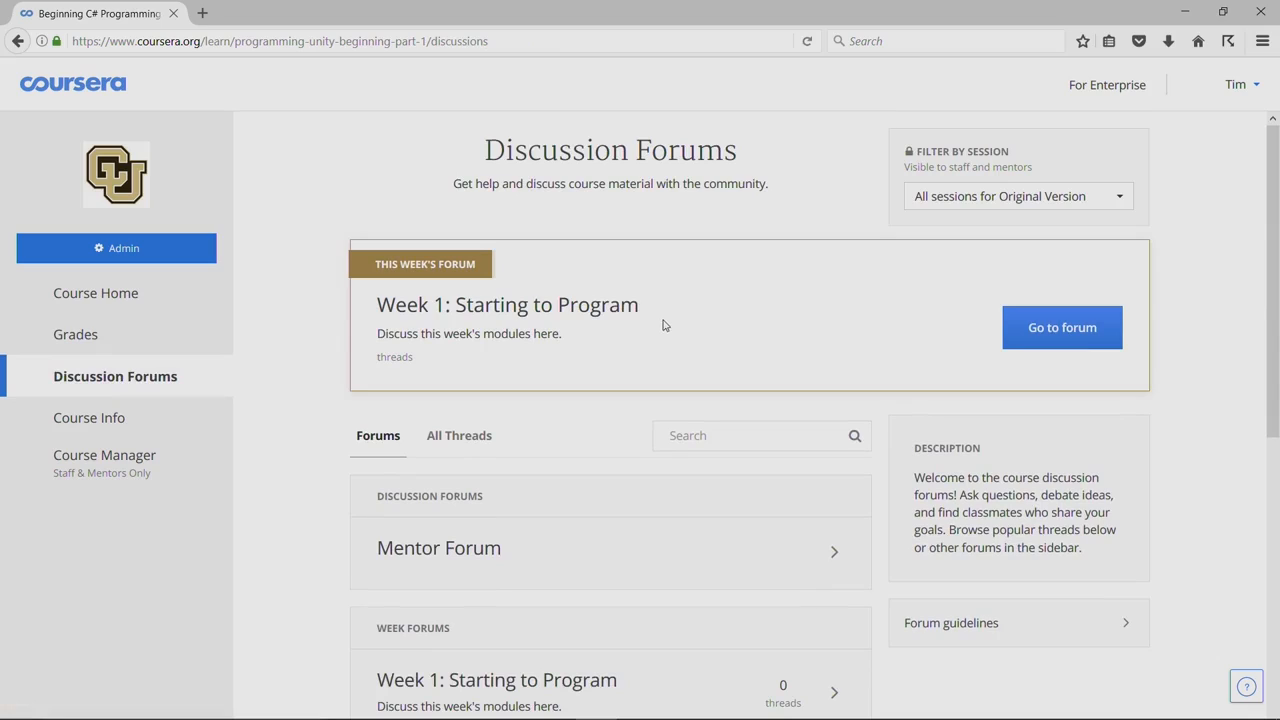
{"action": "mouse_move", "coordinate": [688, 244]}
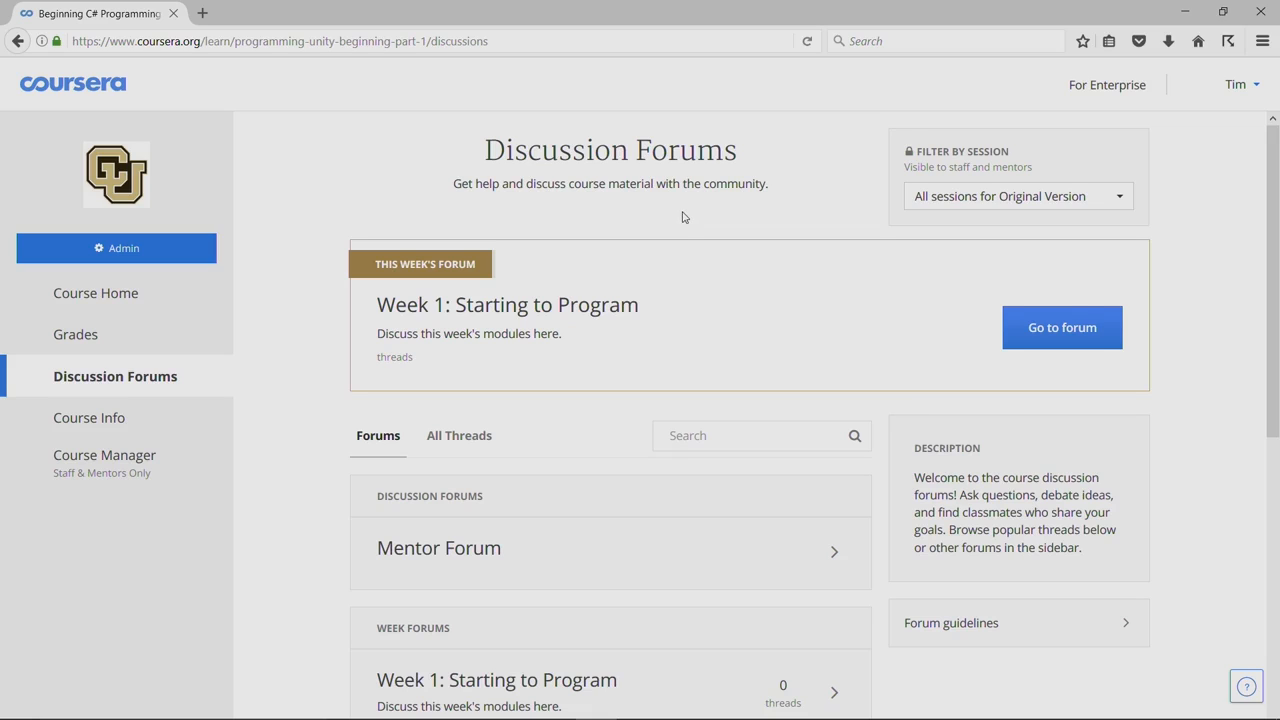
- Enter the Week 1: Starting to Program forum from the forums list
{"action": "left_click", "coordinate": [496, 680]}
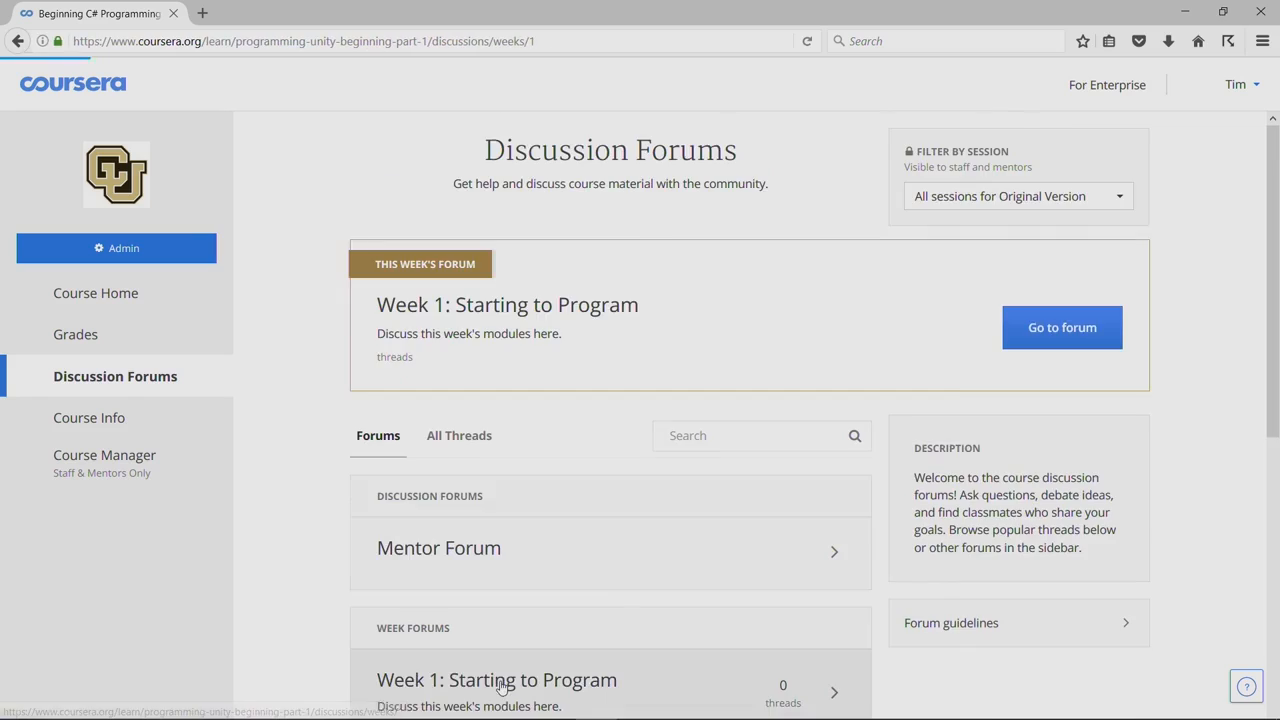
{"action": "left_click", "coordinate": [498, 680]}
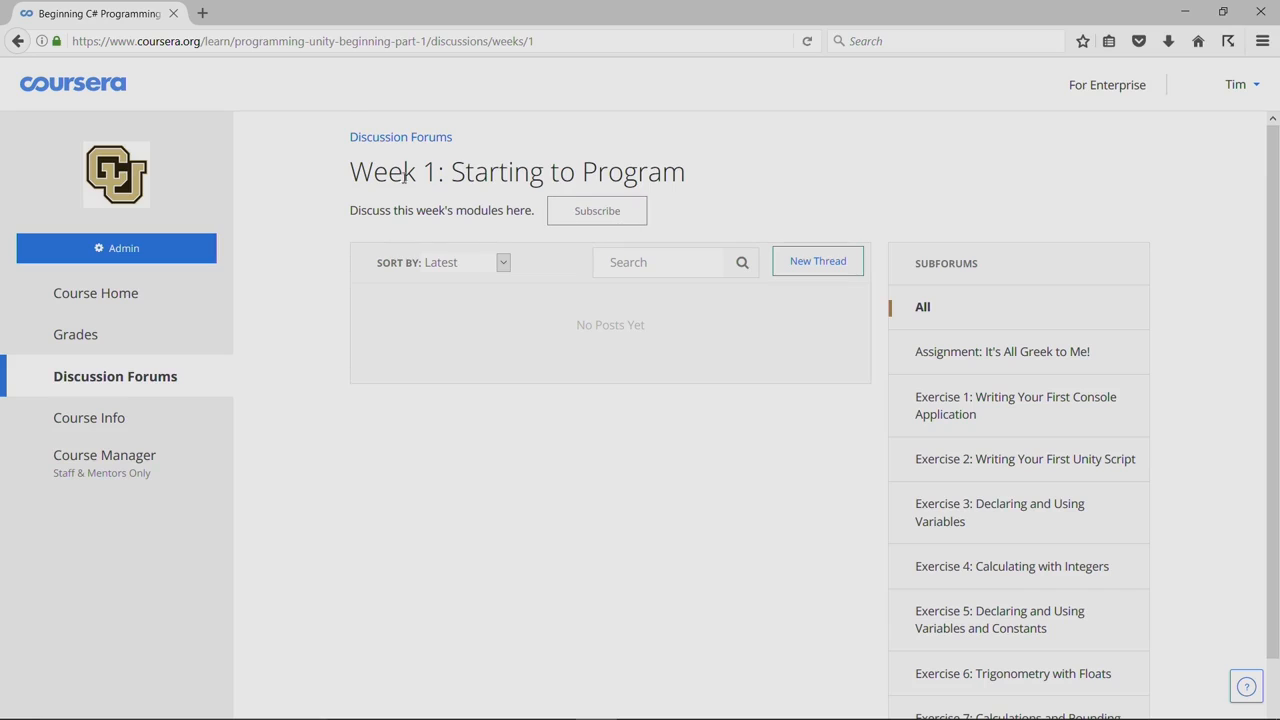
{"action": "mouse_move", "coordinate": [684, 606]}
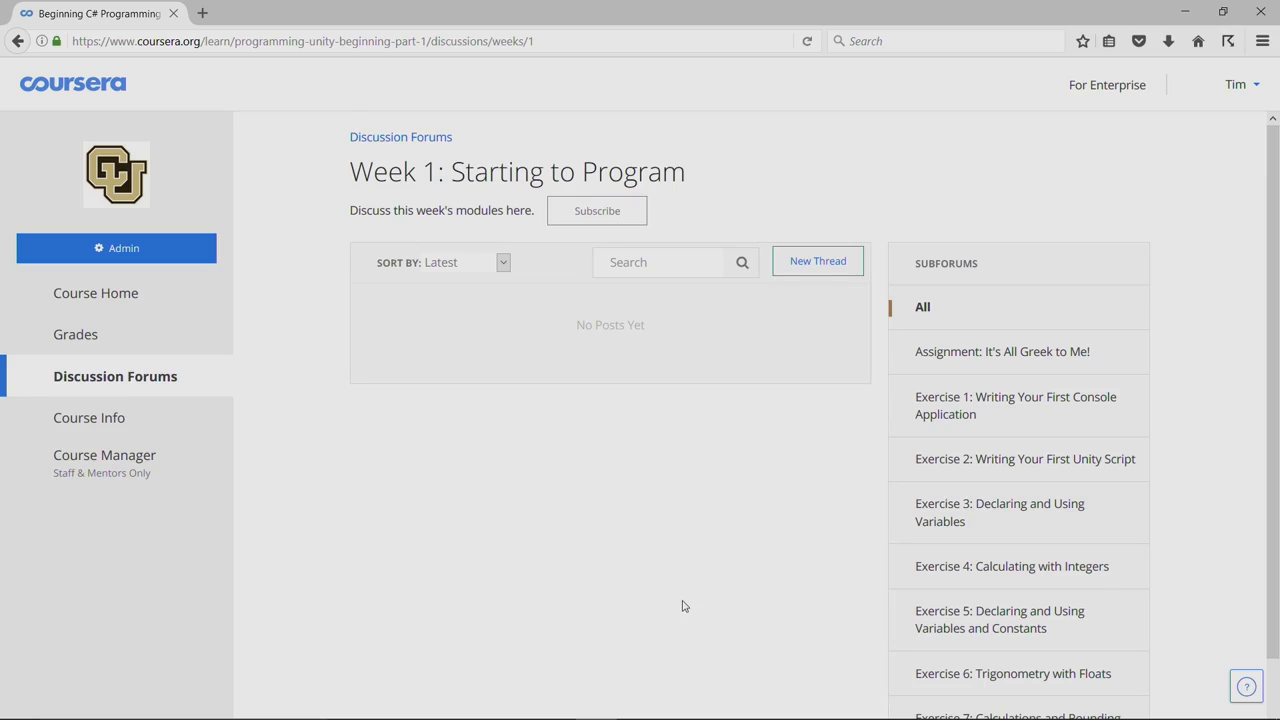
{"action": "mouse_move", "coordinate": [1212, 412]}
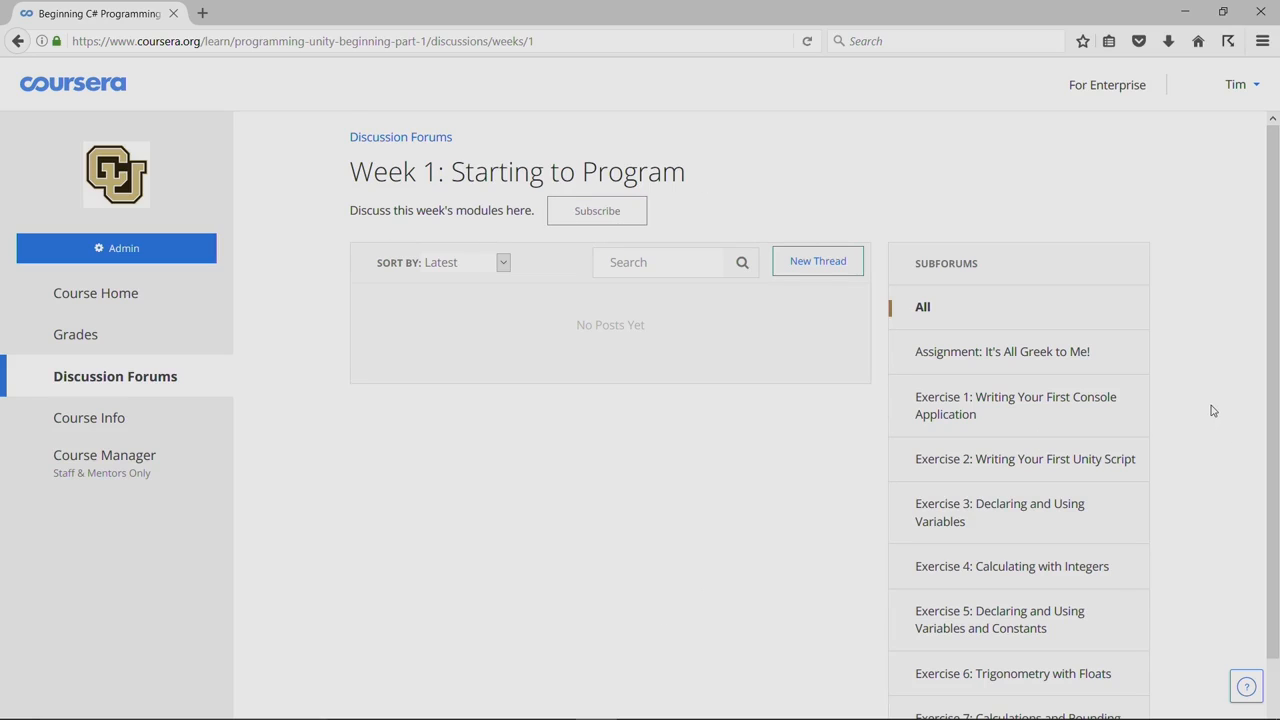
- Browse the Week 1 forum's exercise subforums, then return to Course Home
{"action": "scroll", "scroll_direction": "down", "scroll_amount": 3}
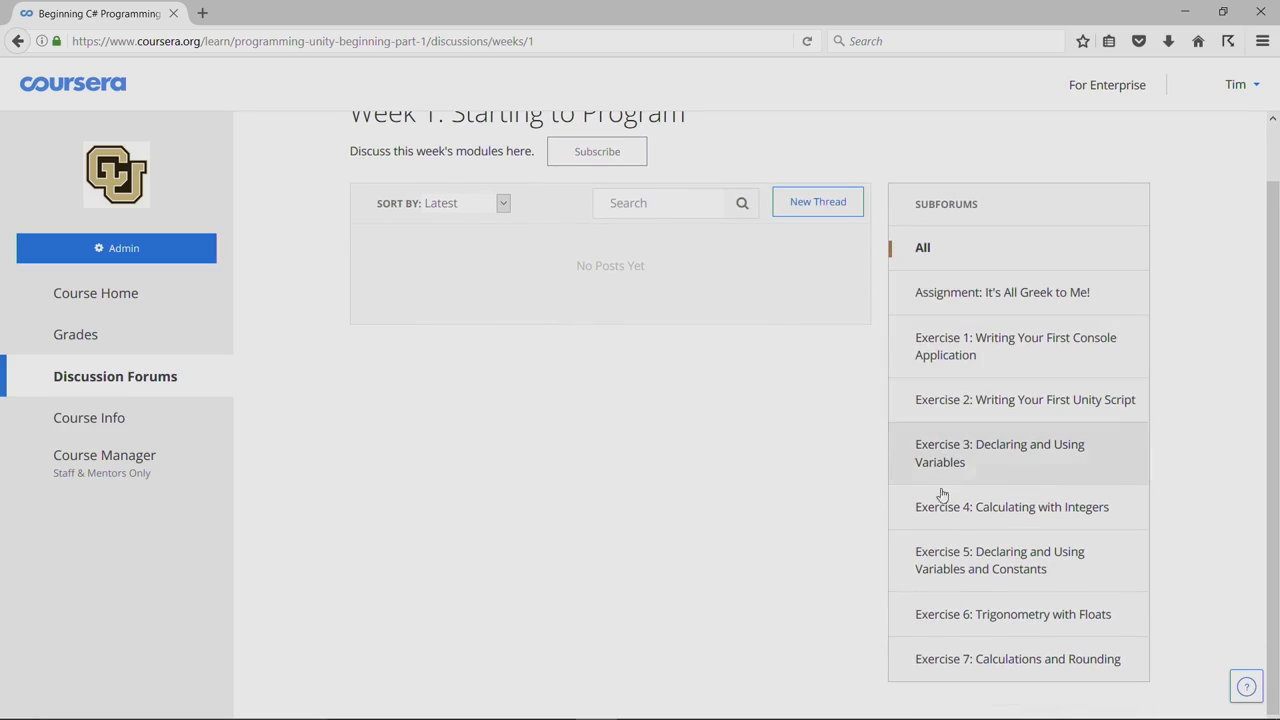
{"action": "mouse_move", "coordinate": [958, 292]}
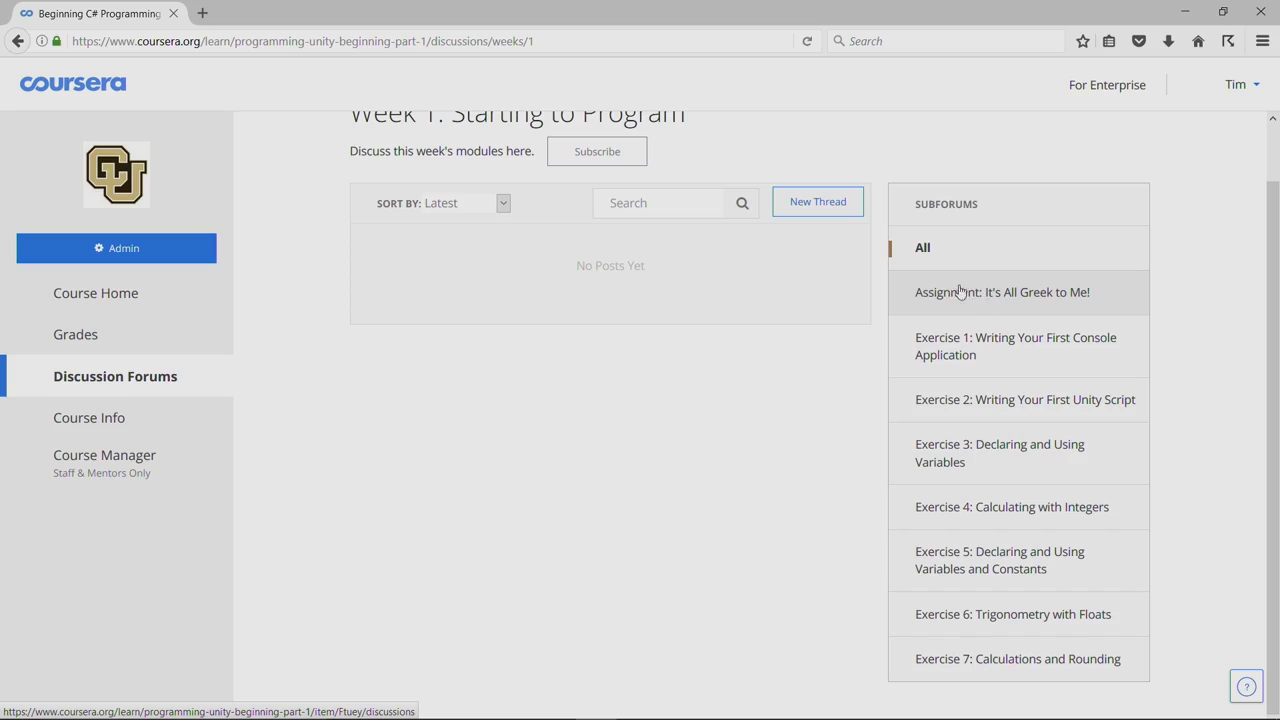
{"action": "mouse_move", "coordinate": [1004, 296]}
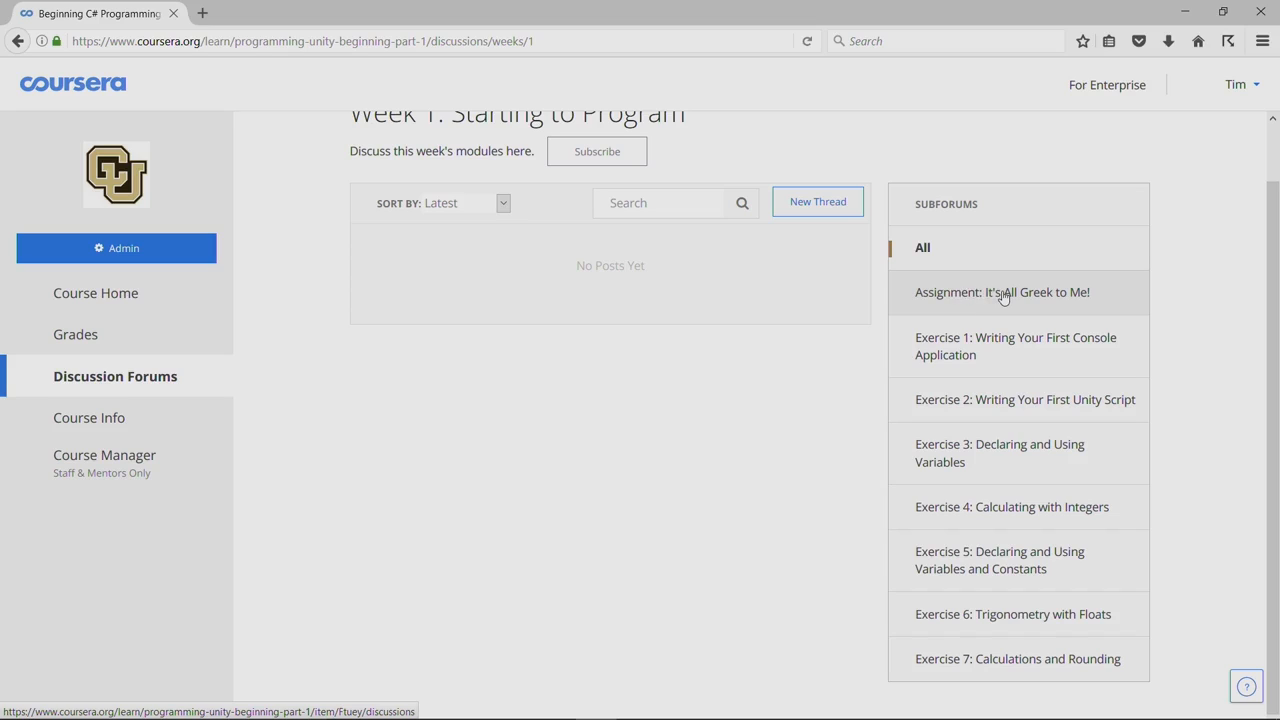
{"action": "mouse_move", "coordinate": [992, 352]}
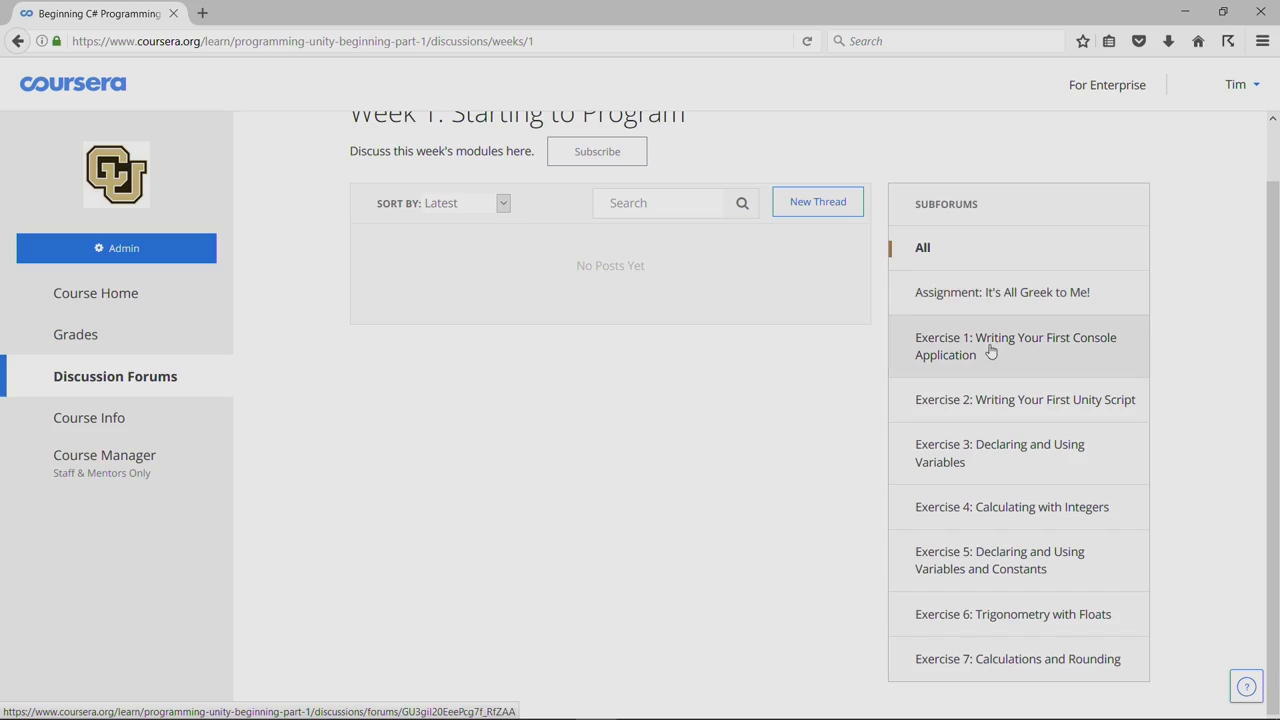
{"action": "mouse_move", "coordinate": [964, 600]}
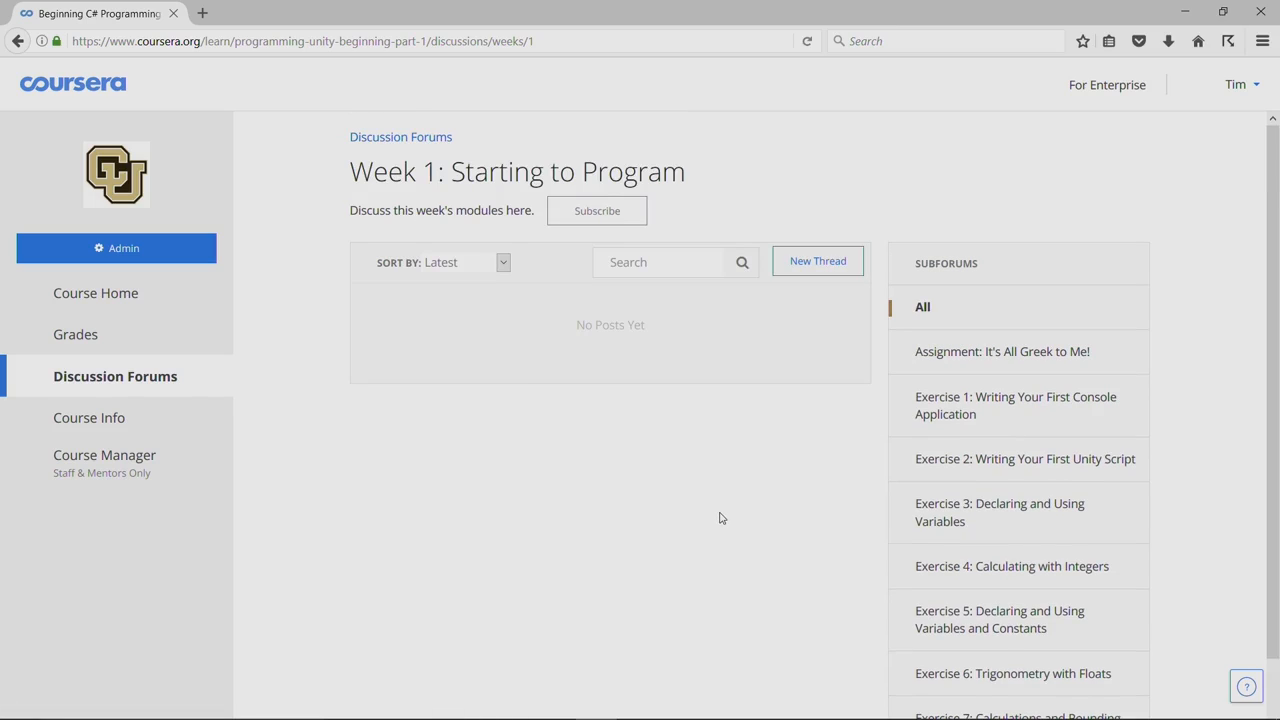
{"action": "mouse_move", "coordinate": [732, 516]}
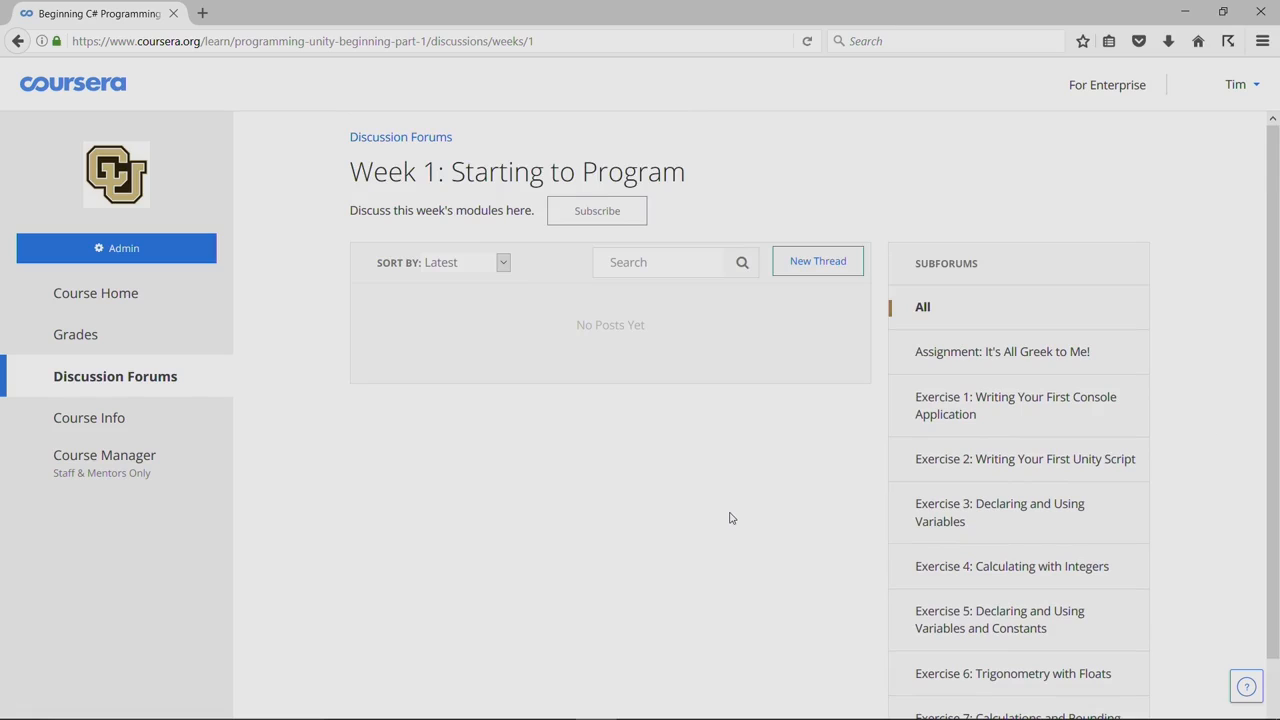
{"action": "mouse_move", "coordinate": [718, 516]}
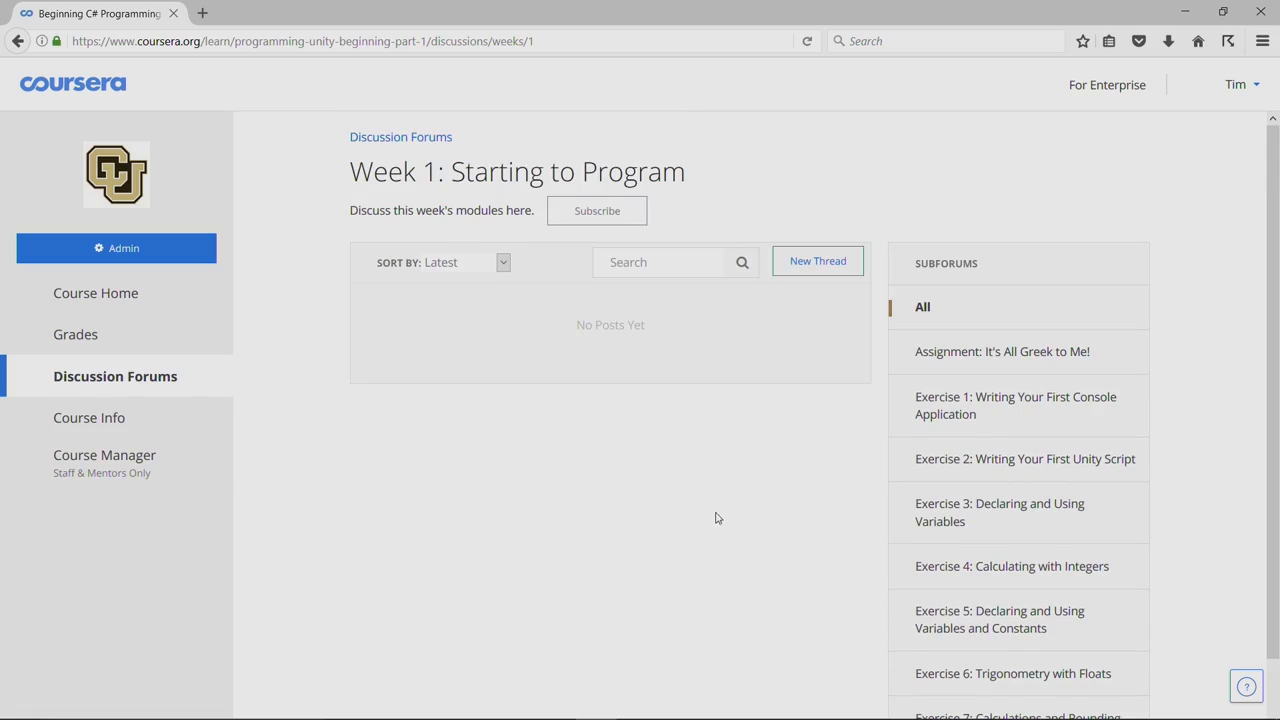
{"action": "left_click", "coordinate": [96, 292]}
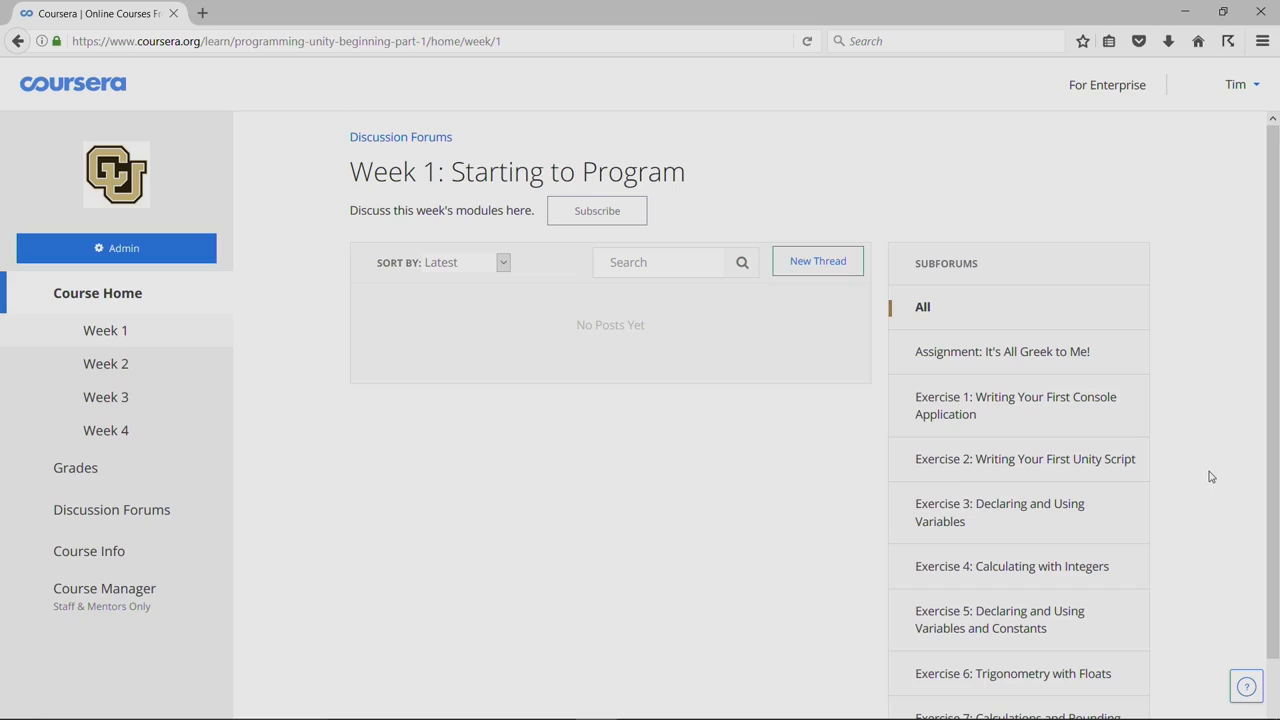
{"action": "mouse_move", "coordinate": [1200, 460]}
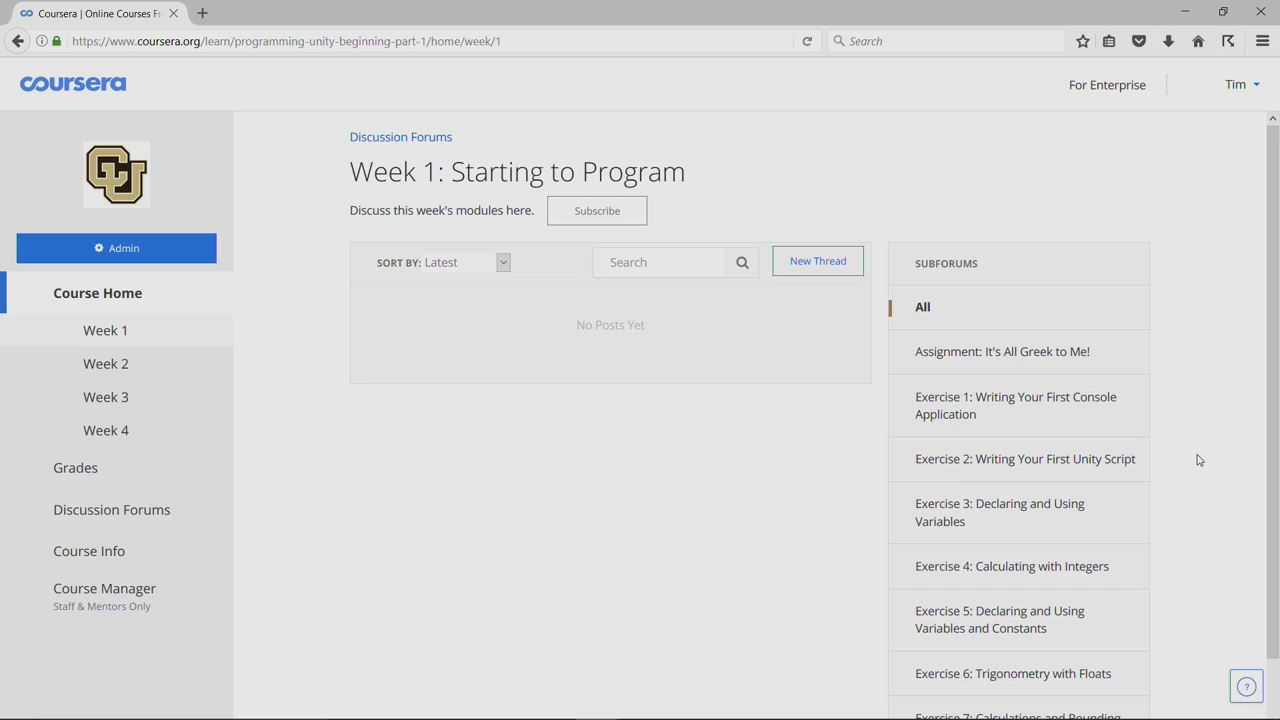